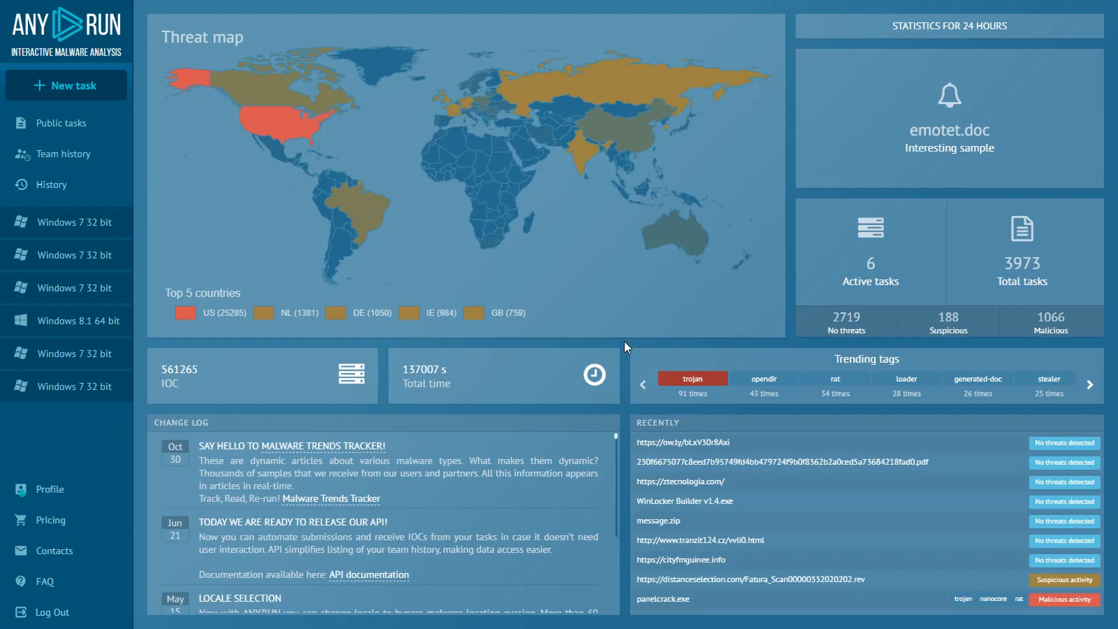
{"action": "mouse_move", "coordinate": [280, 171]}
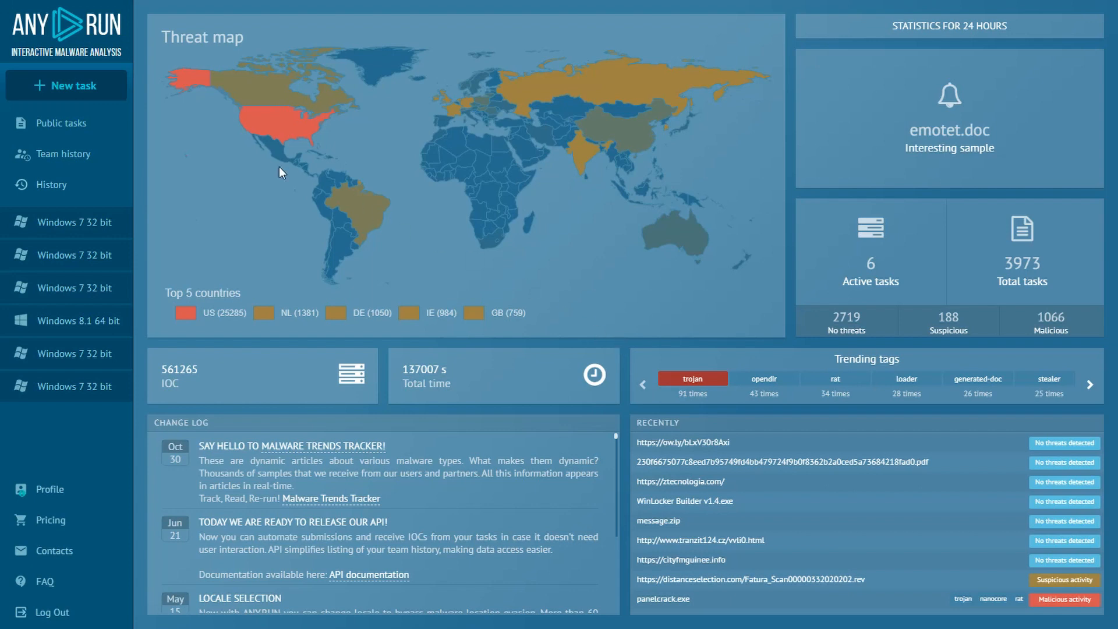
Filter the public submissions list by the nanocore tag
{"action": "left_click", "coordinate": [59, 123]}
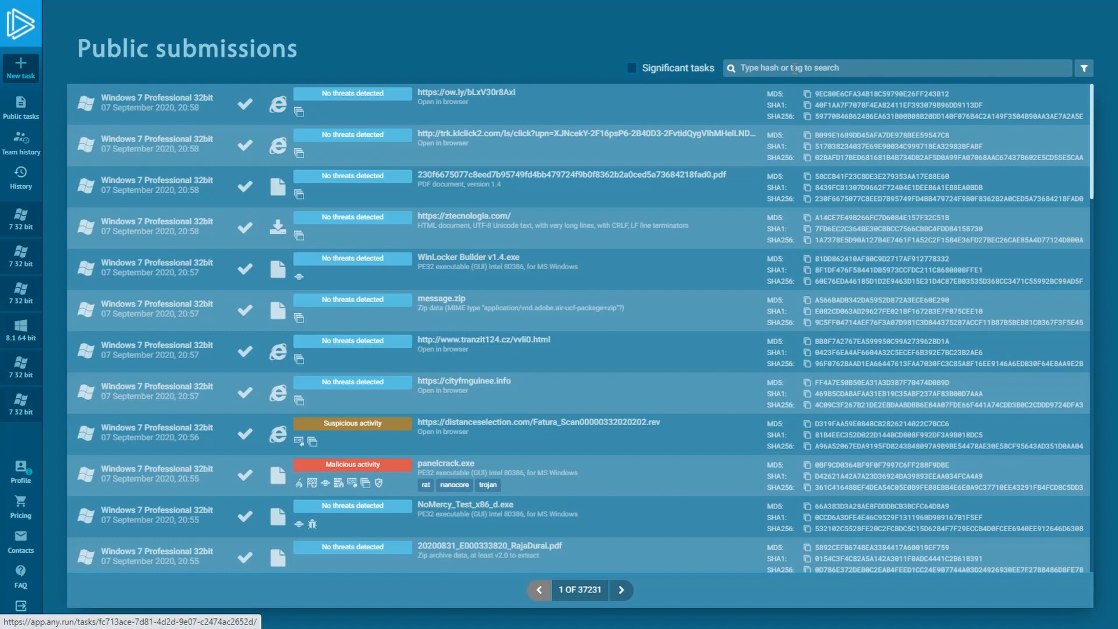
{"action": "type", "text": "nanocore"}
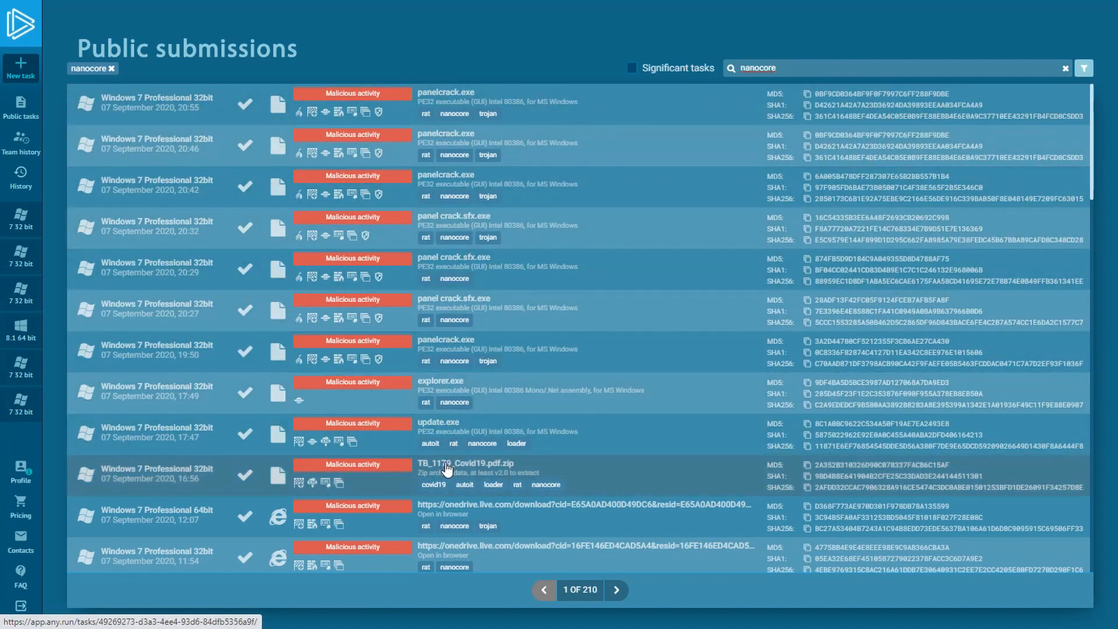
Open the TB_1179_Covid19.pdf.zip task and restart it to get its rerun configuration
{"action": "left_click", "coordinate": [466, 462]}
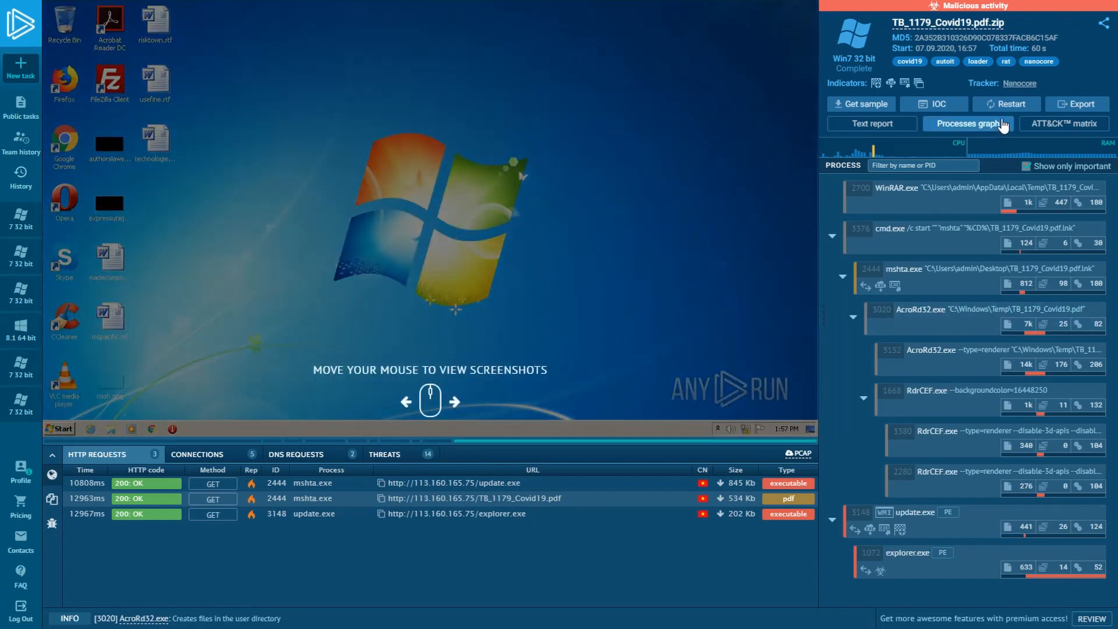
{"action": "left_click", "coordinate": [1006, 103]}
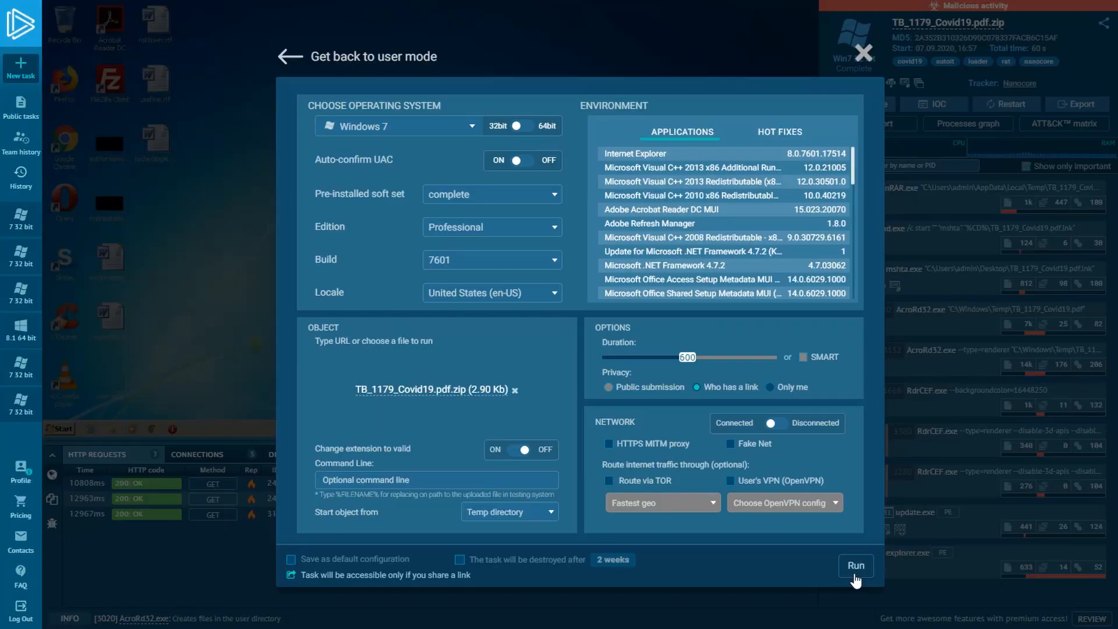
Run the task, extract the TB_1179_Covid19 shortcut from WinRAR to the Desktop, and close the archive
{"action": "left_click", "coordinate": [855, 566]}
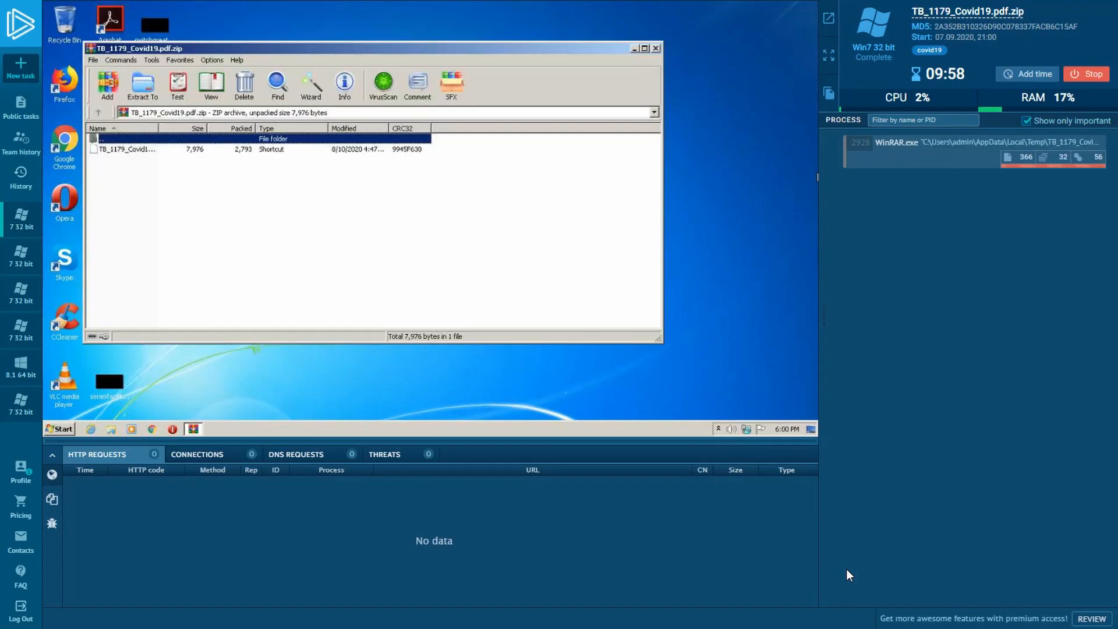
{"action": "mouse_move", "coordinate": [144, 151]}
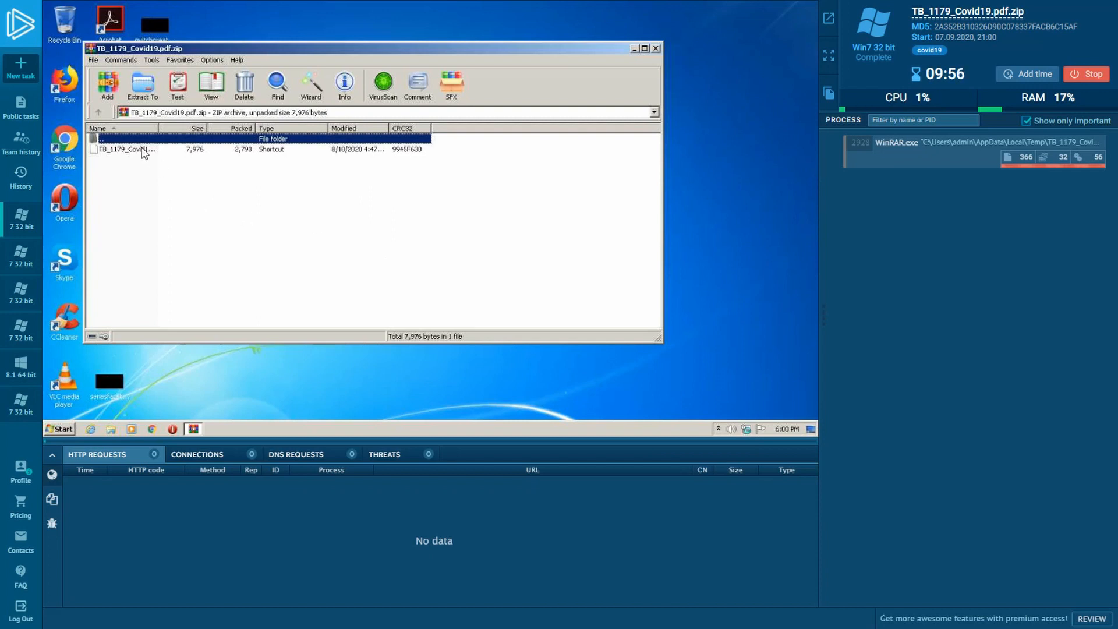
{"action": "left_click", "coordinate": [135, 149]}
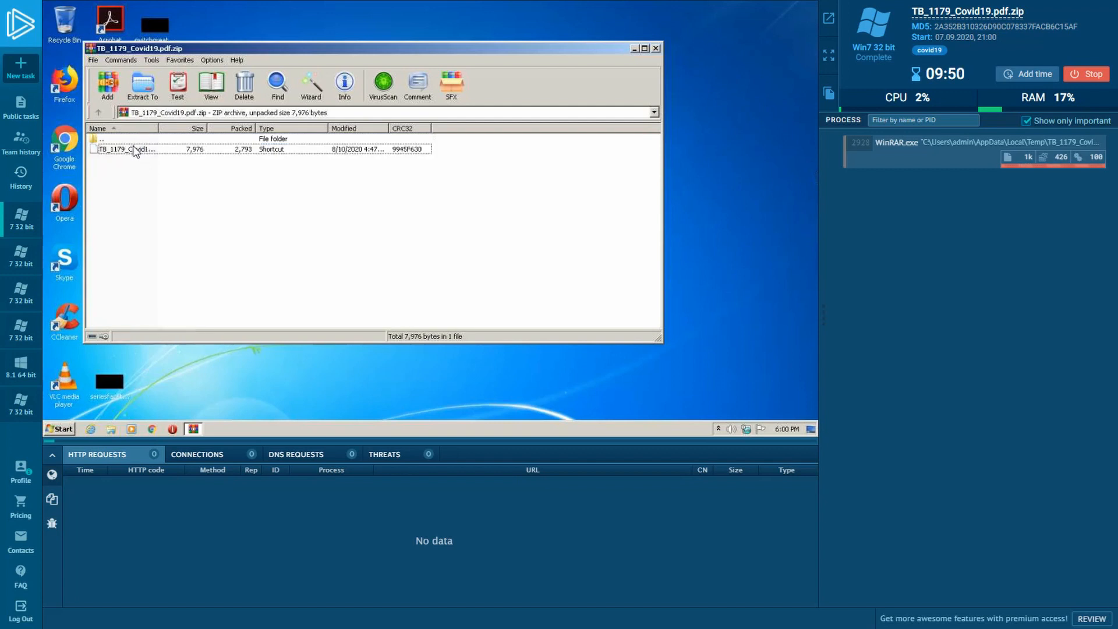
{"action": "left_click", "coordinate": [142, 84]}
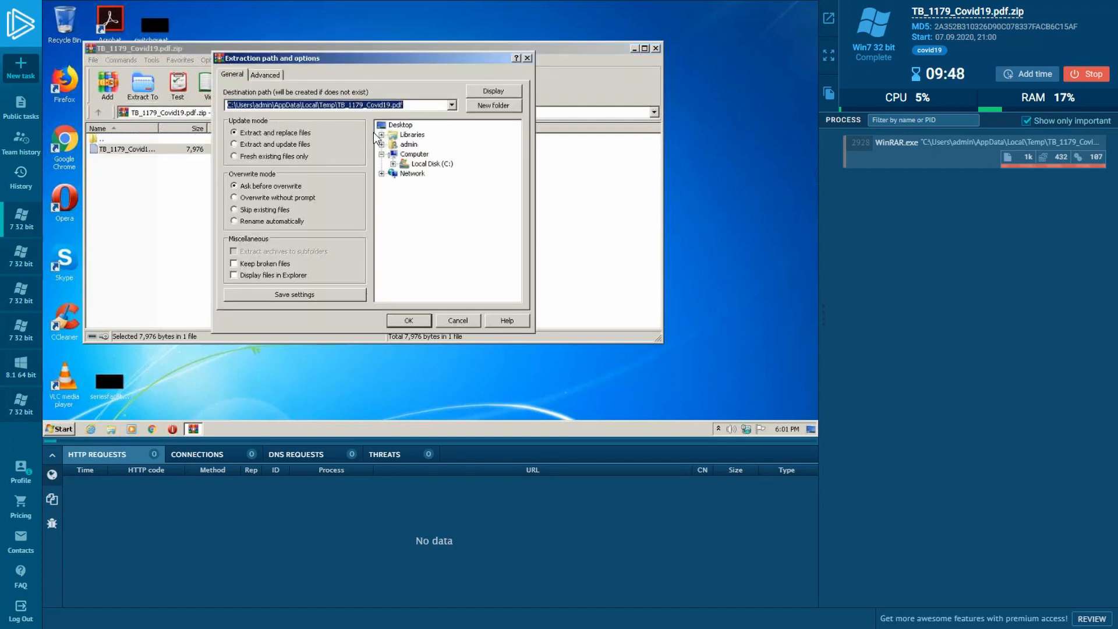
{"action": "left_click", "coordinate": [402, 125]}
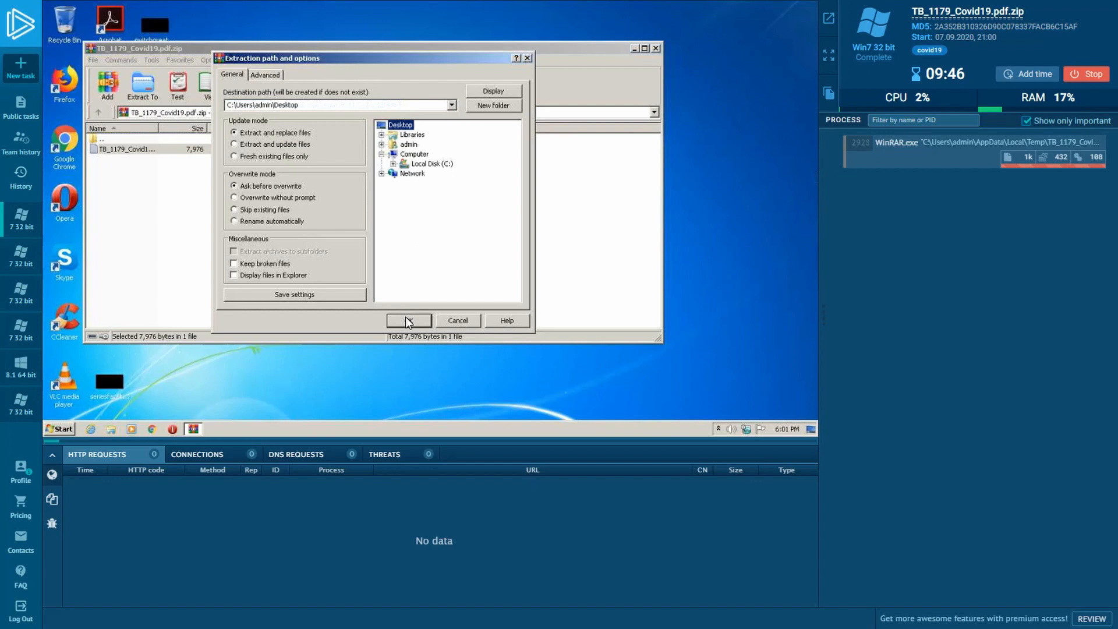
{"action": "left_click", "coordinate": [409, 320]}
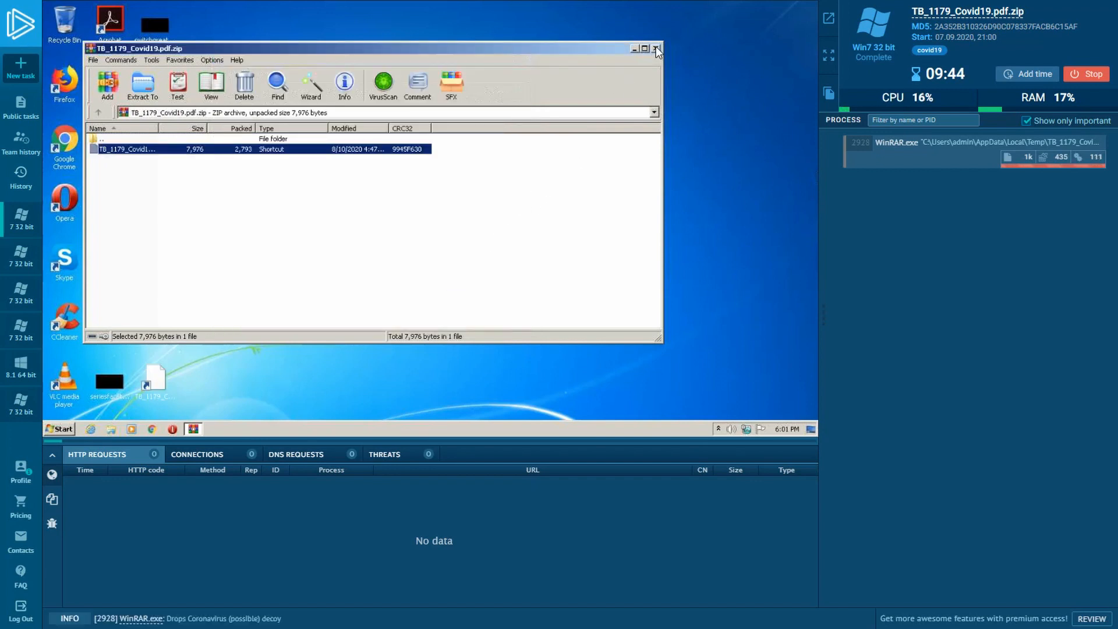
{"action": "left_click", "coordinate": [656, 49]}
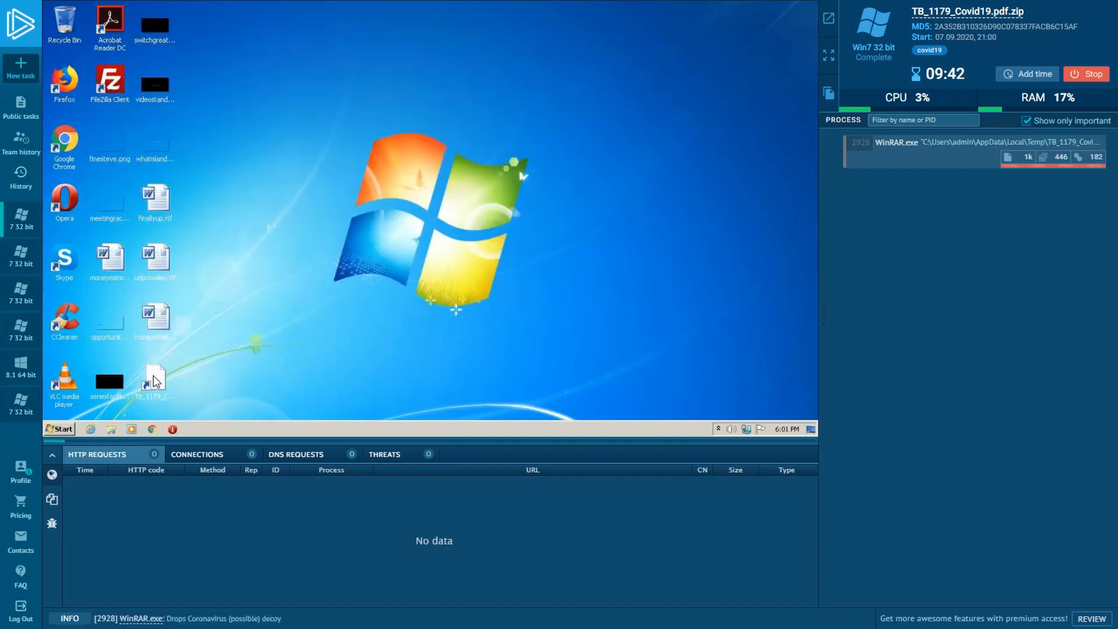
Inspect the desktop shortcut's properties for its cmd.exe target, then launch it to open the decoy PDF
{"action": "right_click", "coordinate": [155, 380]}
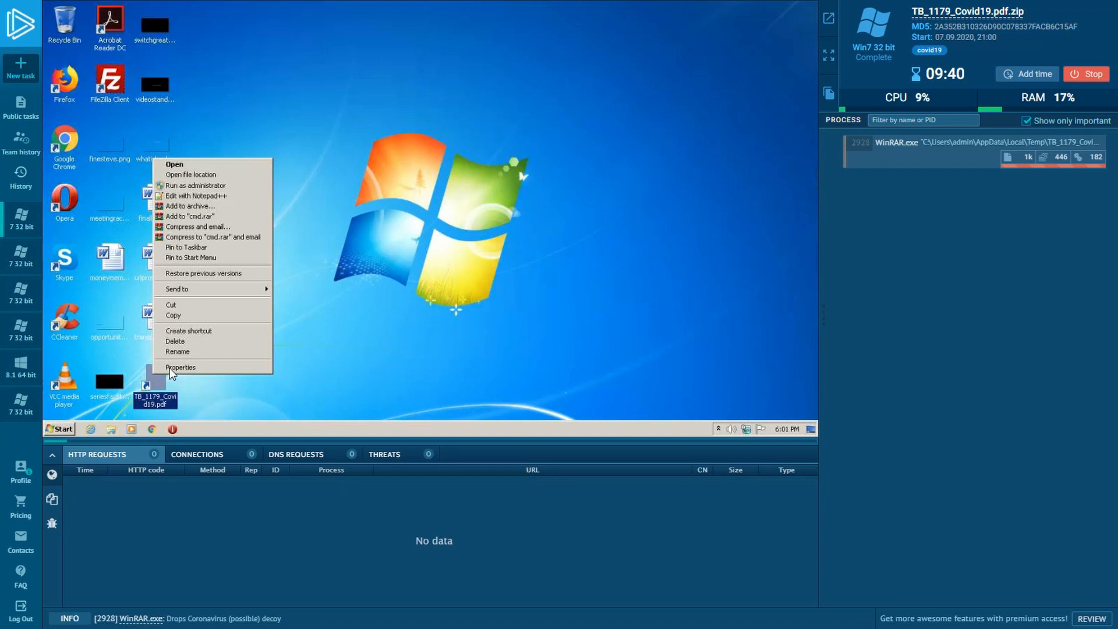
{"action": "mouse_move", "coordinate": [181, 367]}
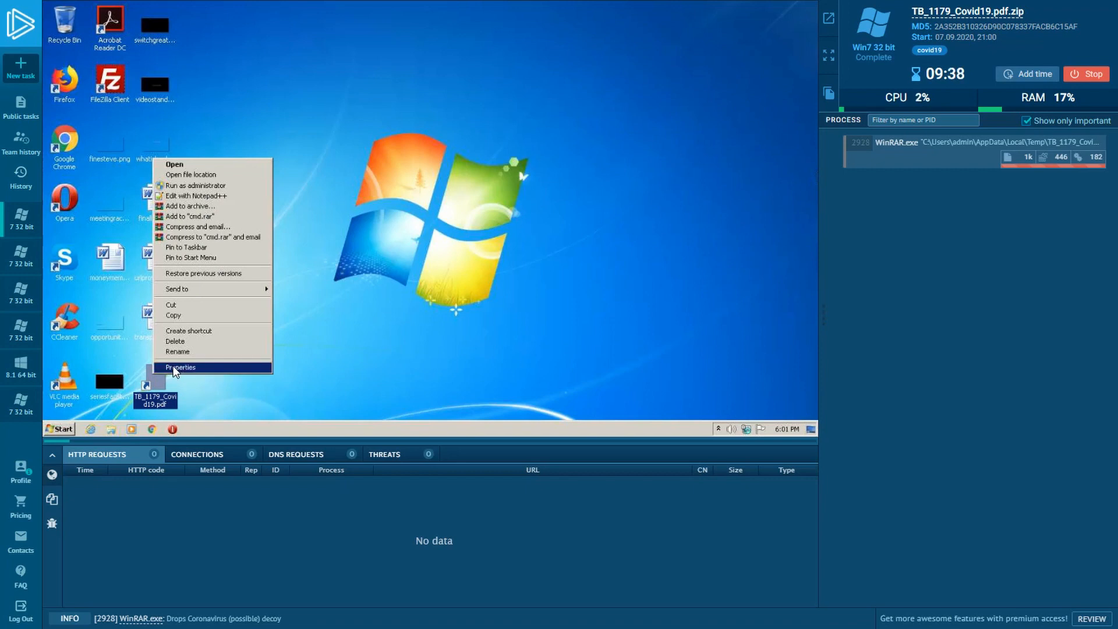
{"action": "left_click", "coordinate": [181, 367]}
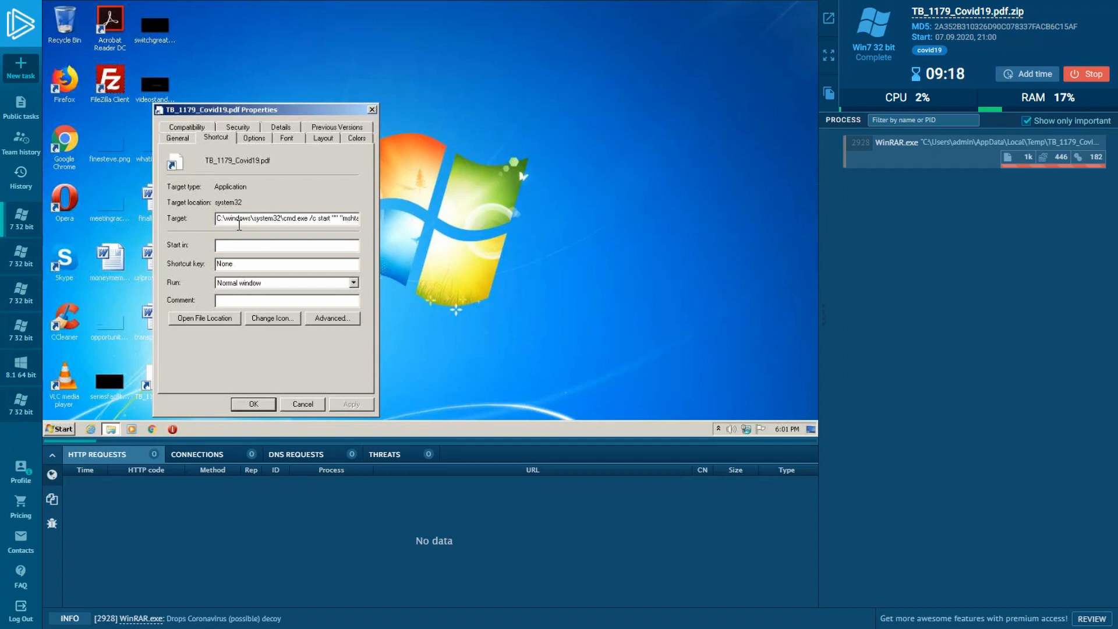
{"action": "double_click", "coordinate": [254, 218]}
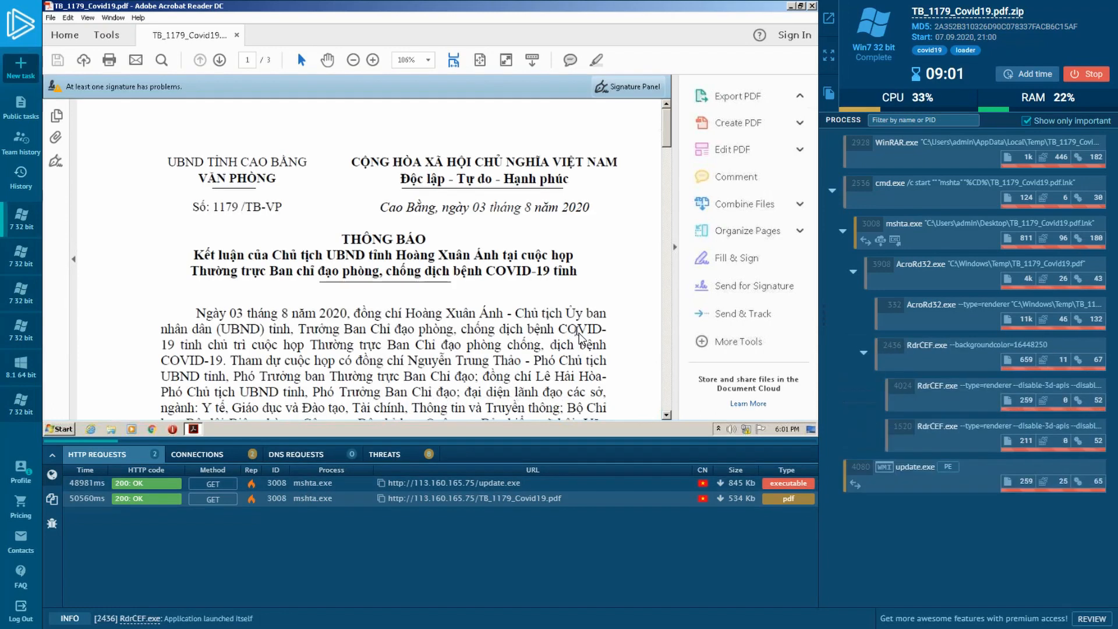
Scroll the COVID-19 decoy PDF to page 3 of 3 showing the official stamp and signature
{"action": "left_click", "coordinate": [738, 95]}
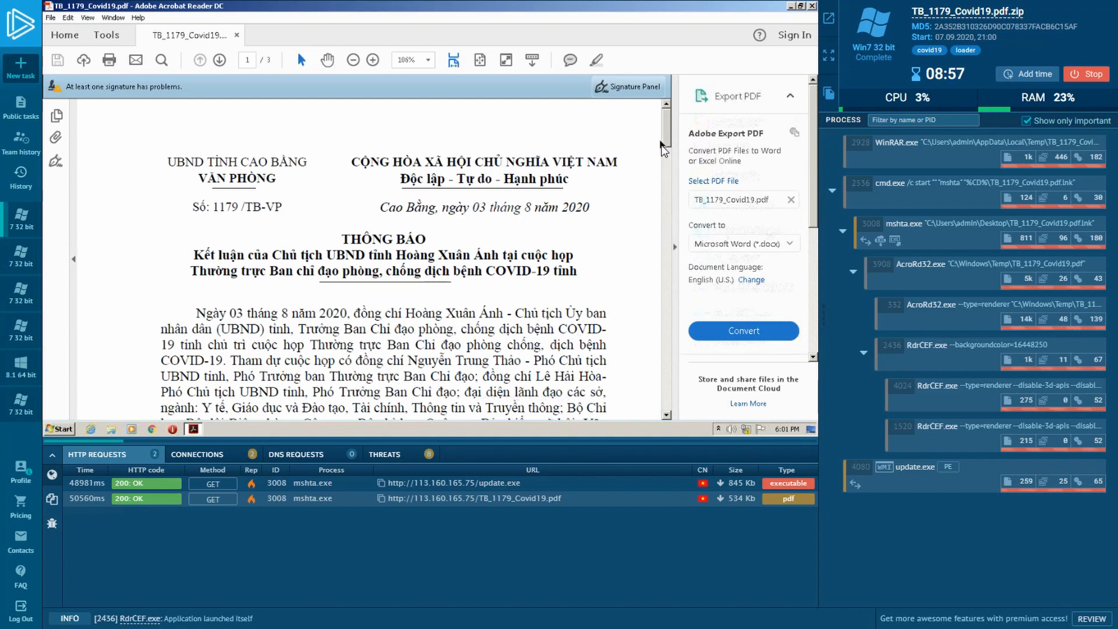
{"action": "scroll", "scroll_direction": "down", "scroll_amount": 3}
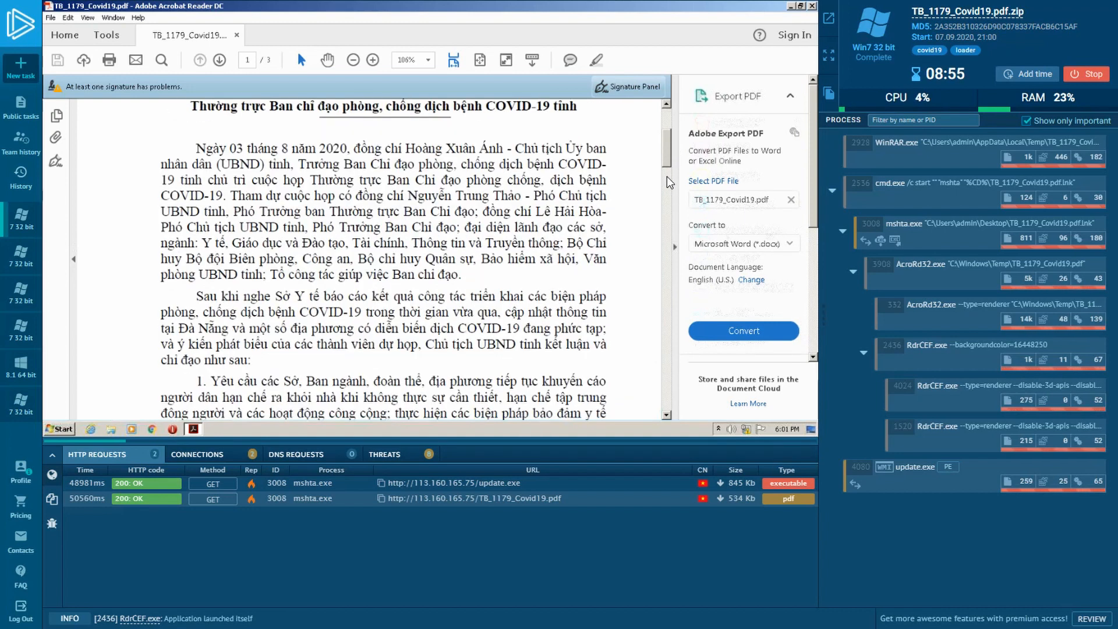
{"action": "scroll", "scroll_direction": "down", "scroll_amount": 3}
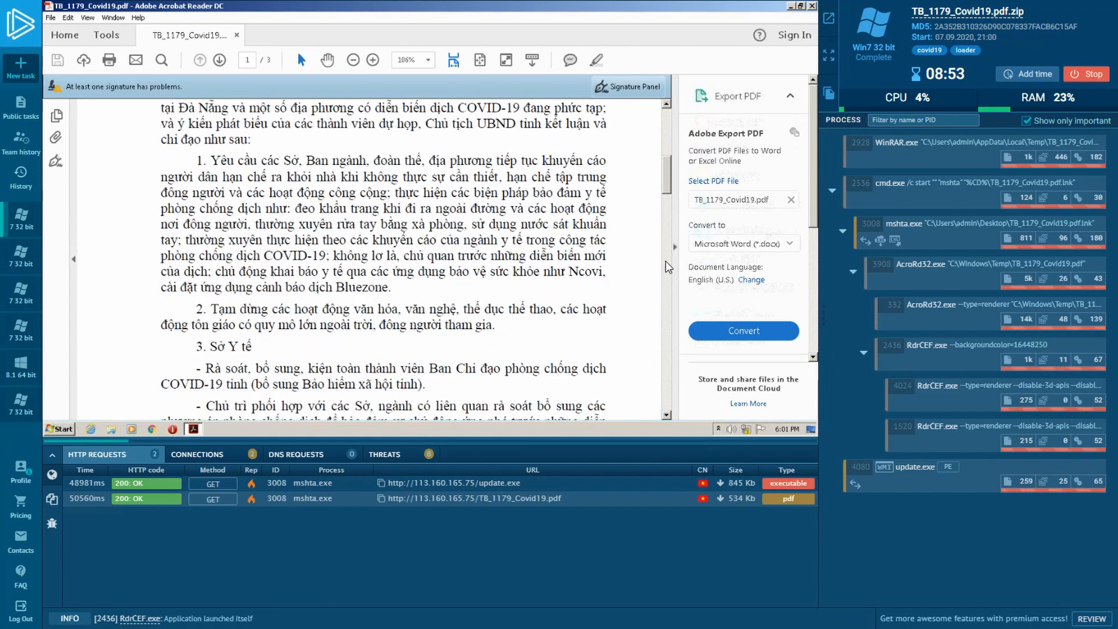
{"action": "scroll", "scroll_direction": "down", "scroll_amount": 3}
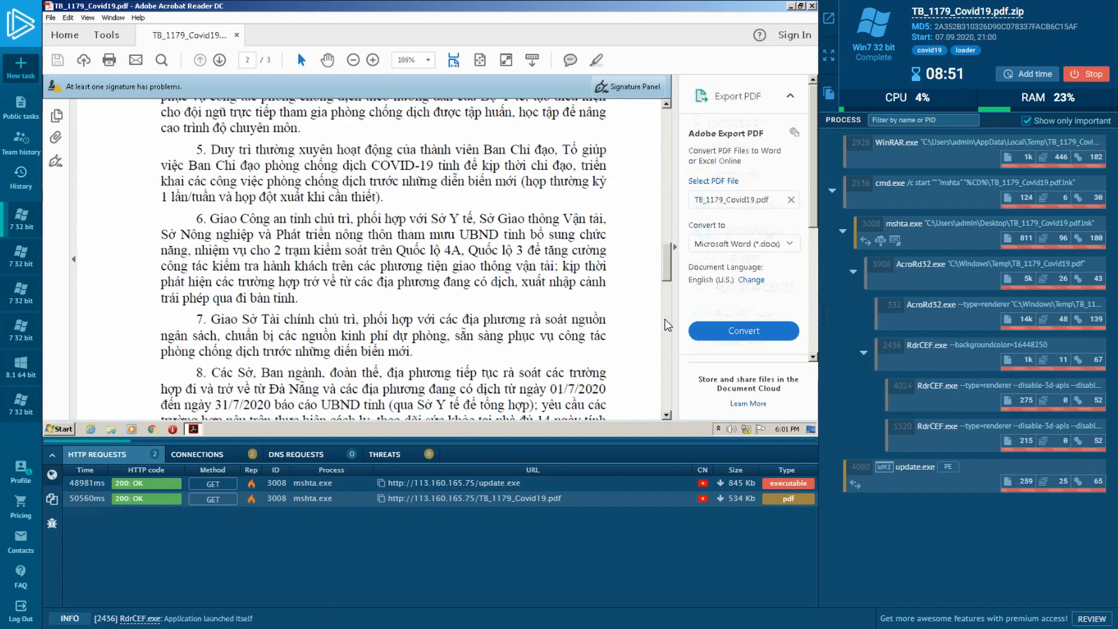
{"action": "scroll", "scroll_direction": "down", "scroll_amount": 3}
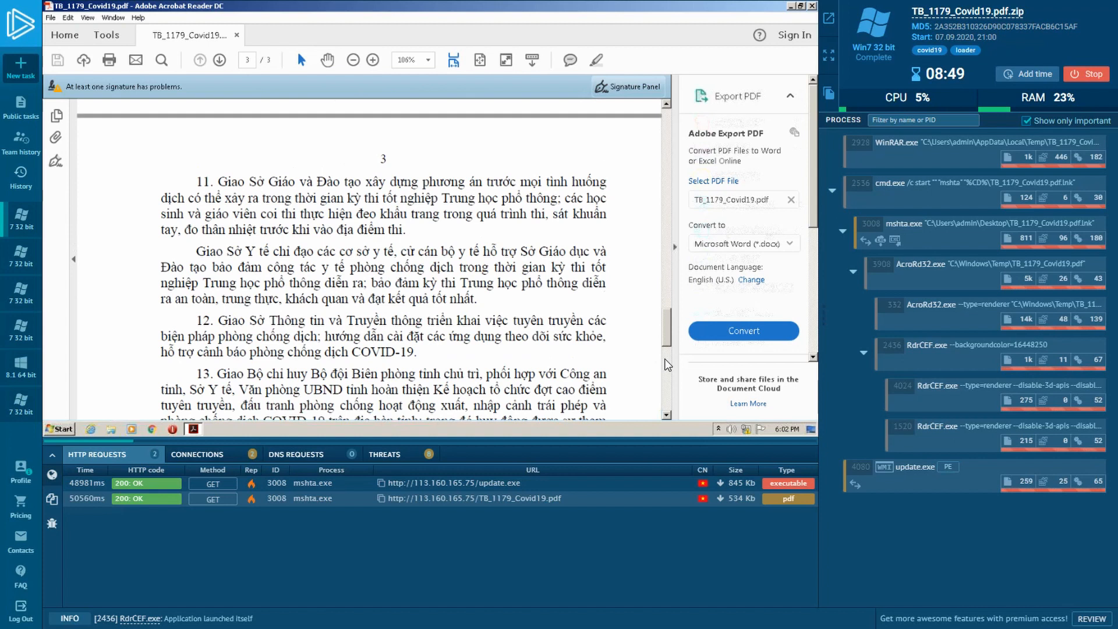
{"action": "scroll", "scroll_direction": "down", "scroll_amount": 3}
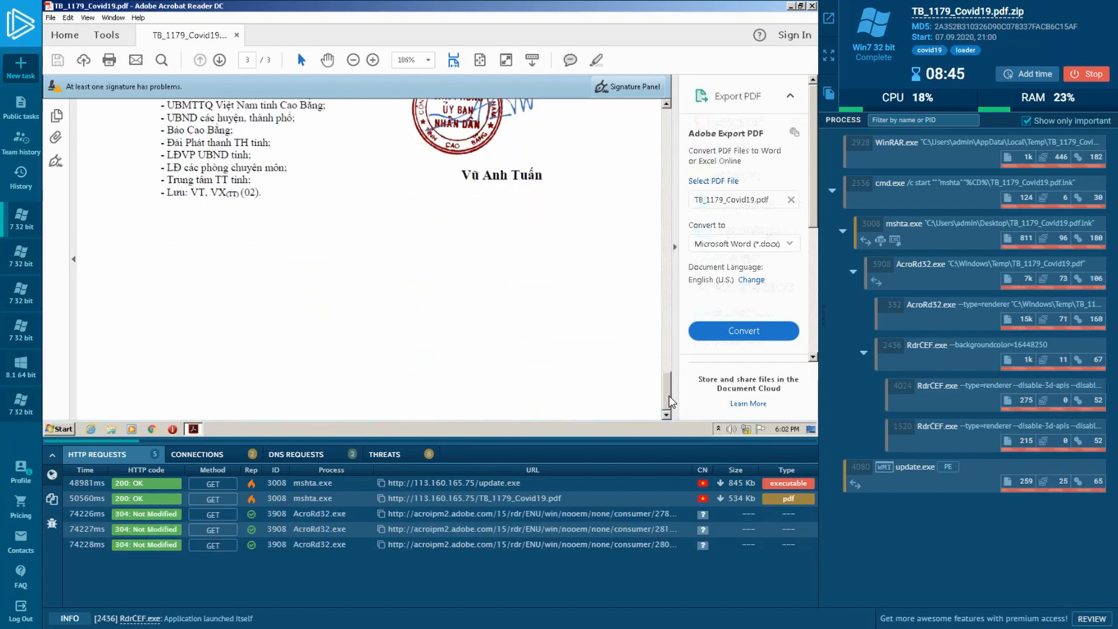
{"action": "scroll", "scroll_direction": "up", "scroll_amount": 3}
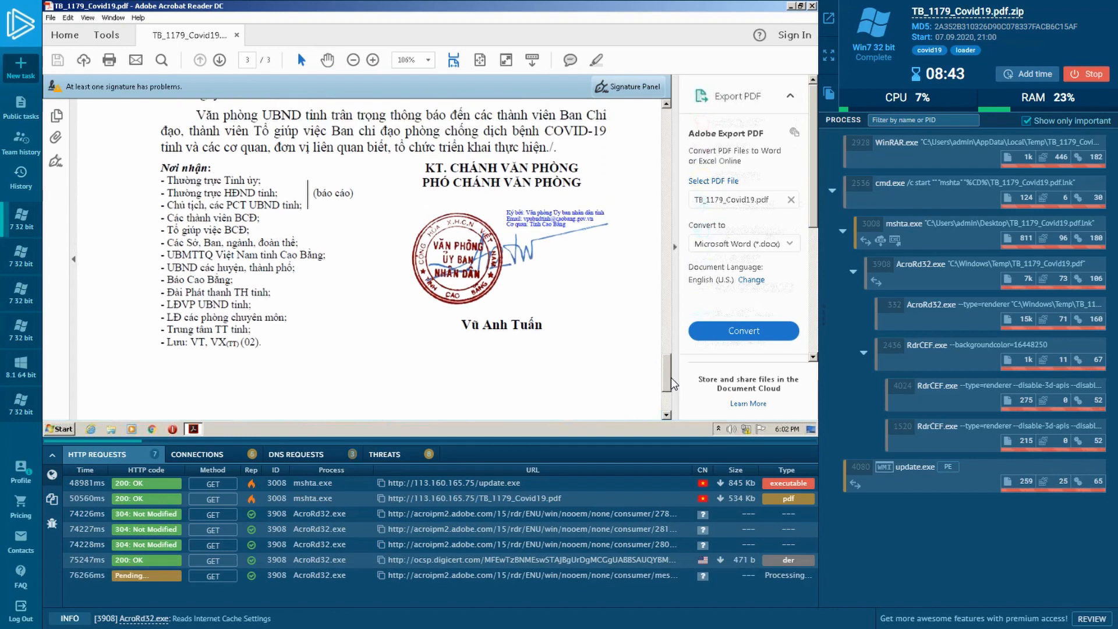
{"action": "scroll", "scroll_direction": "up", "scroll_amount": 3}
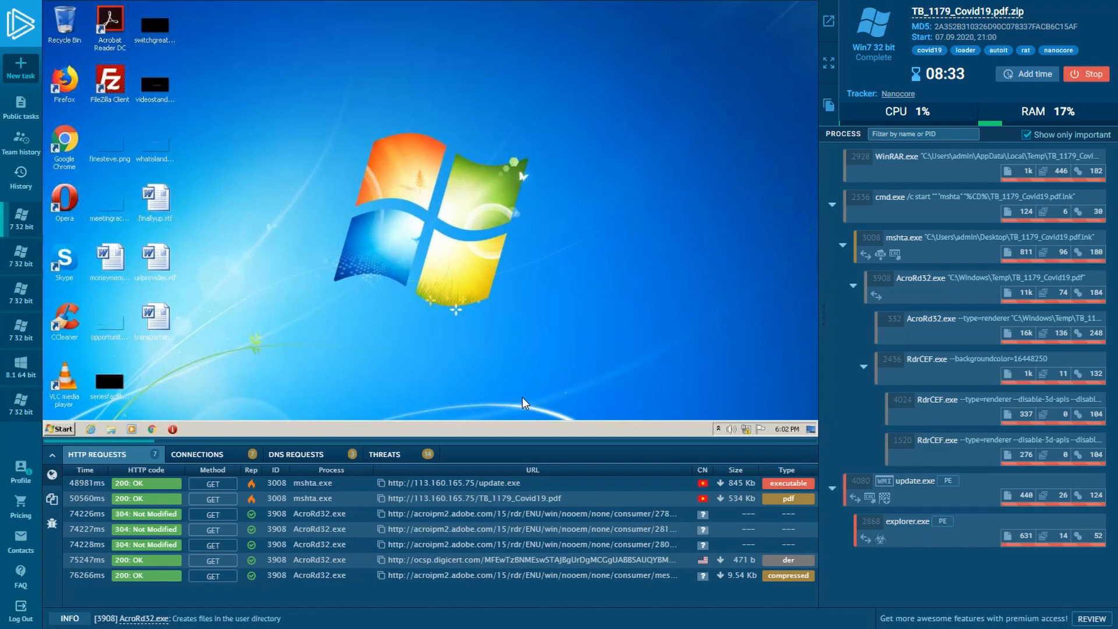
Show the THREATS list with the mshta.exe and update.exe trojan alerts
{"action": "left_click", "coordinate": [386, 455]}
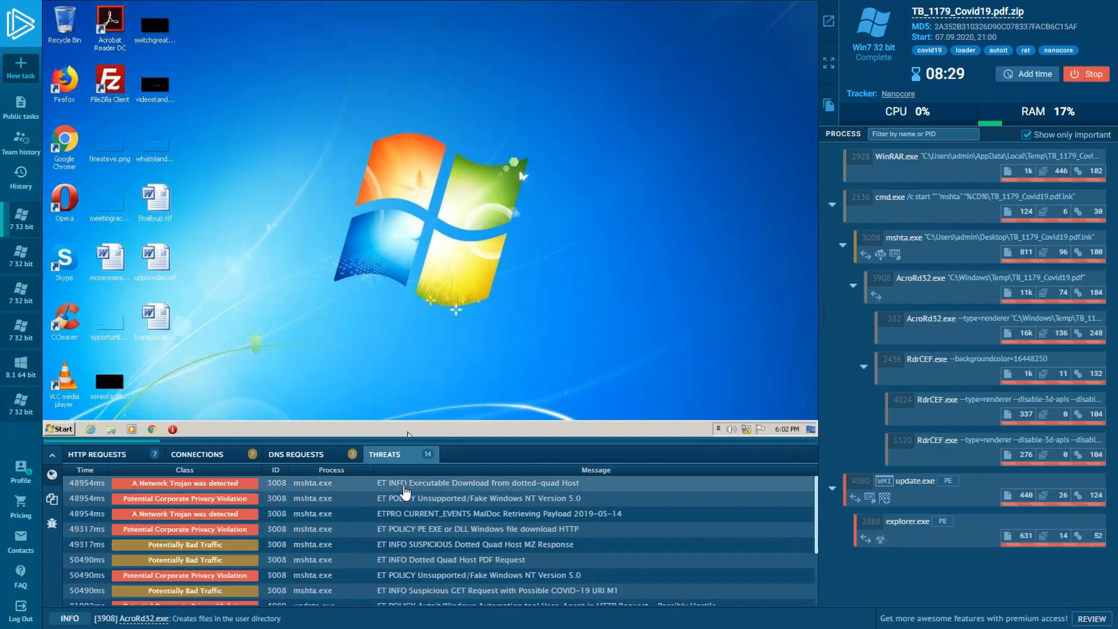
{"action": "scroll", "scroll_direction": "down", "scroll_amount": 3}
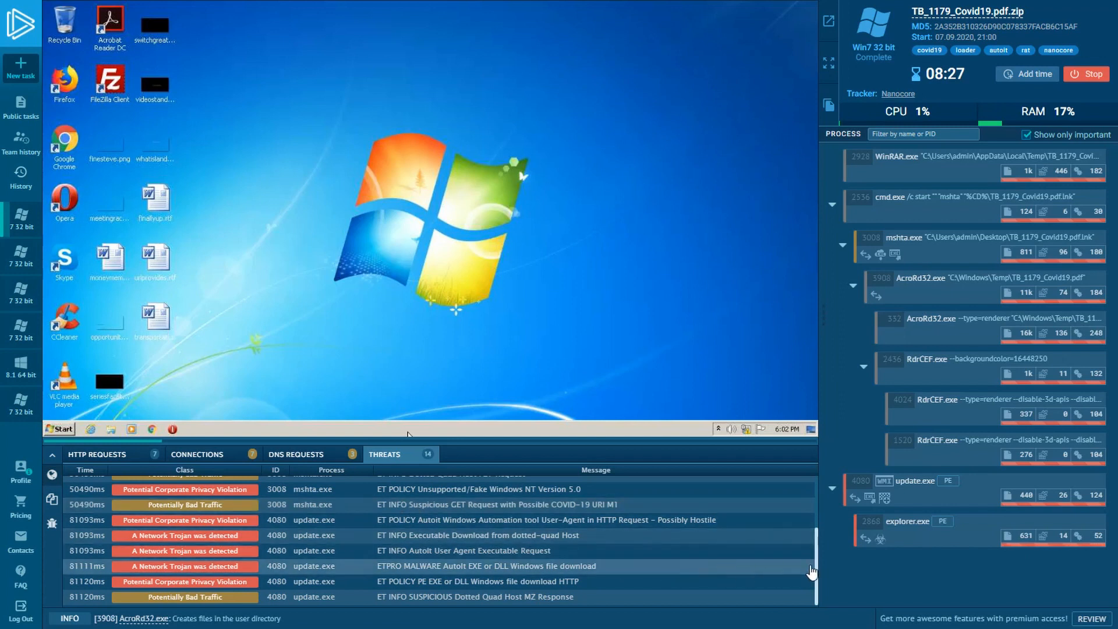
Review explorer.exe's NanoCore detection evidence and its full process details with the run.dat file
{"action": "left_click", "coordinate": [906, 520]}
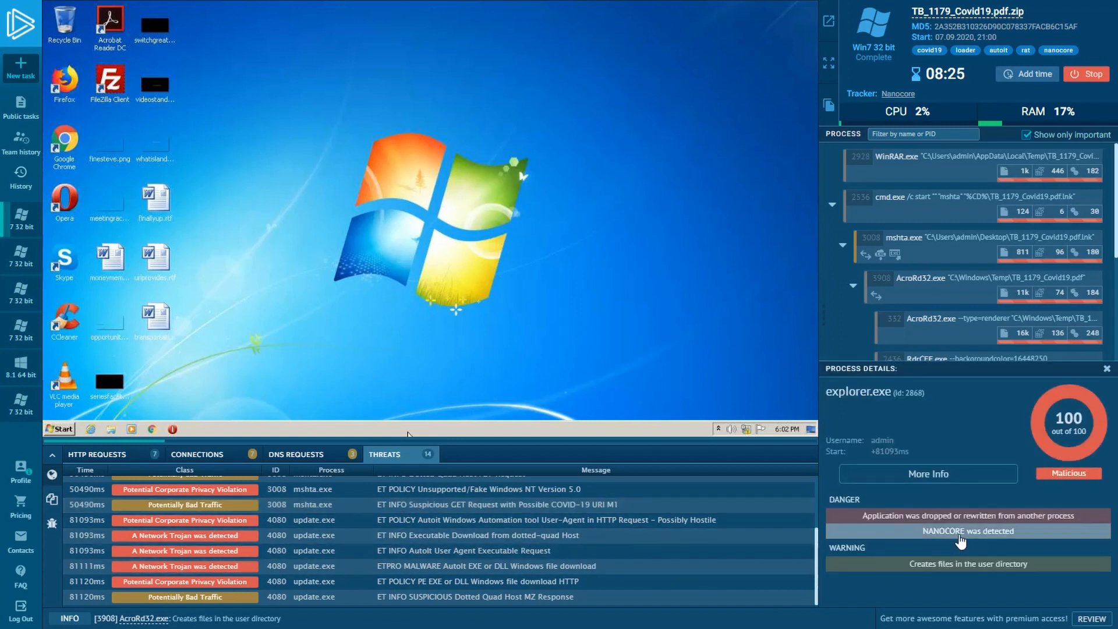
{"action": "left_click", "coordinate": [967, 531]}
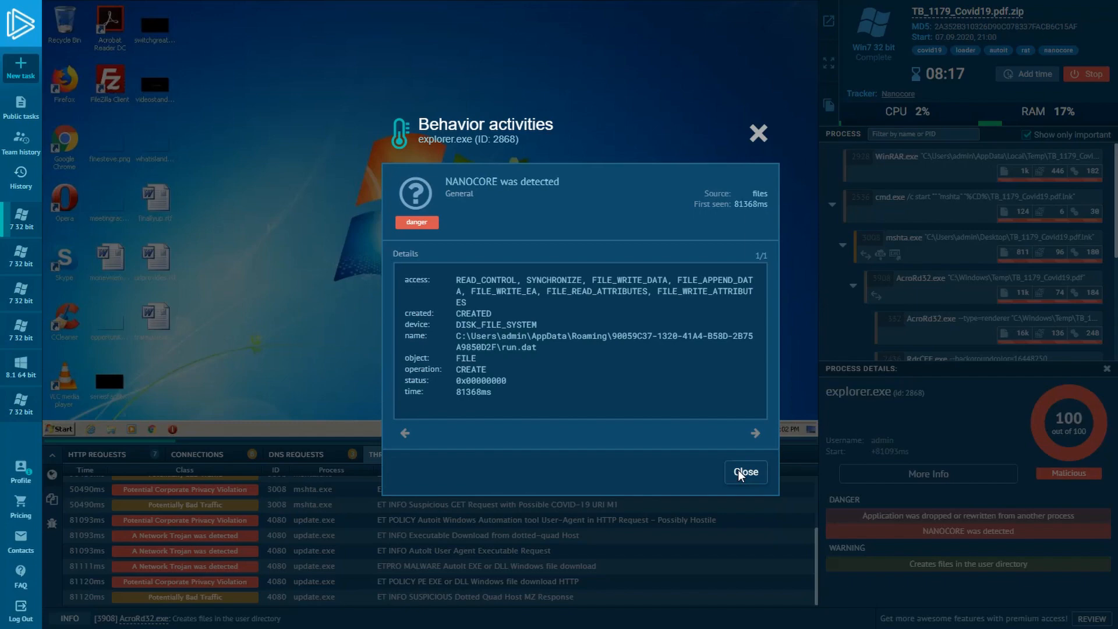
{"action": "left_click", "coordinate": [744, 472]}
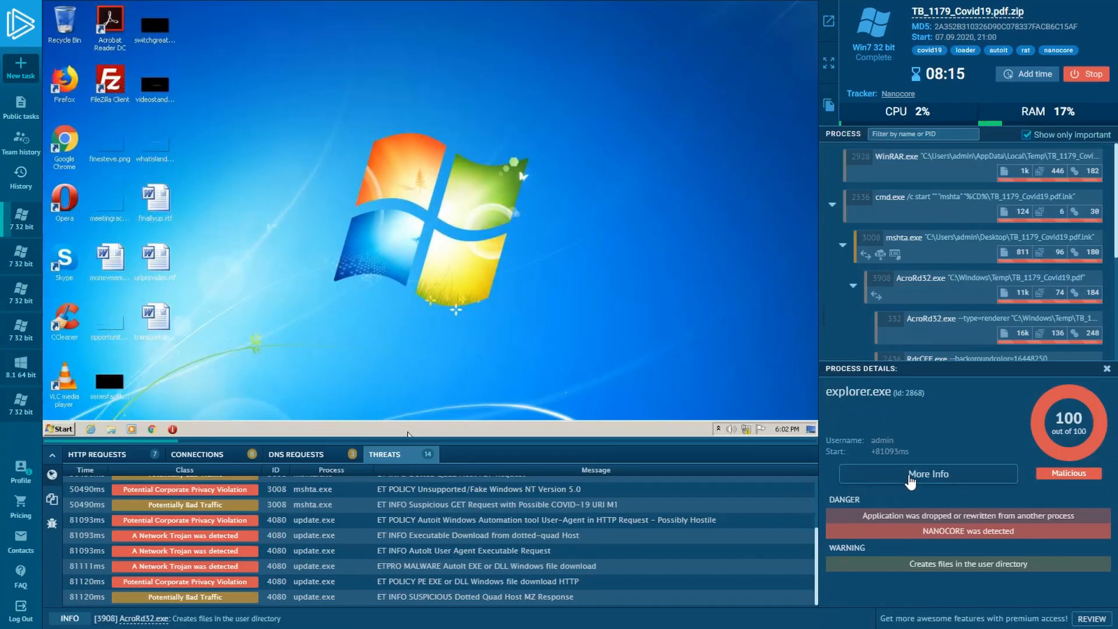
{"action": "left_click", "coordinate": [928, 474]}
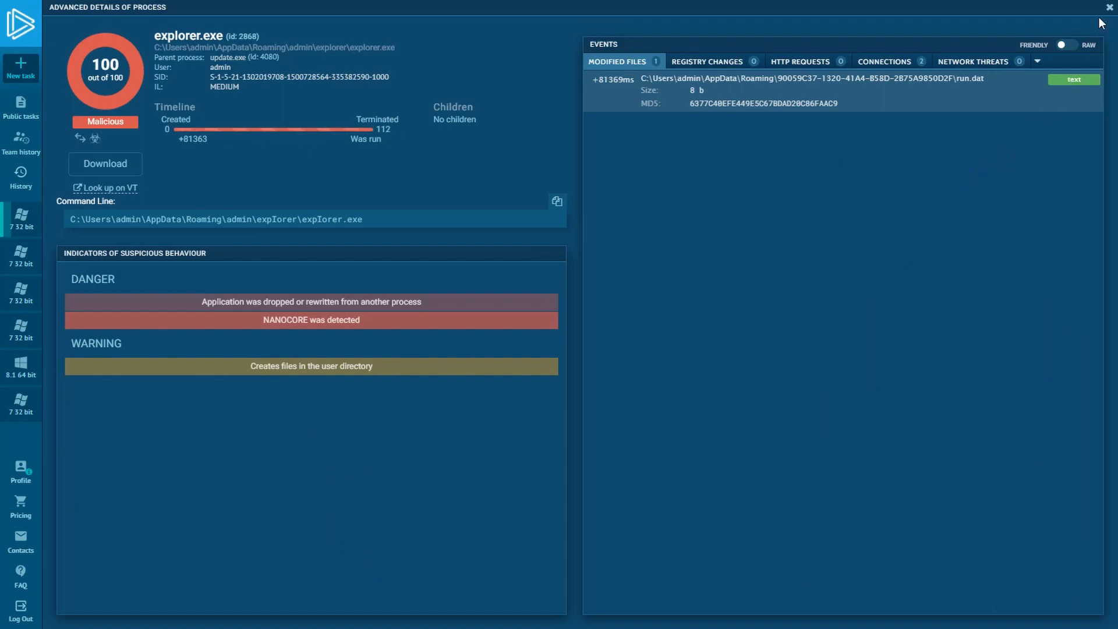
{"action": "left_click", "coordinate": [1110, 7]}
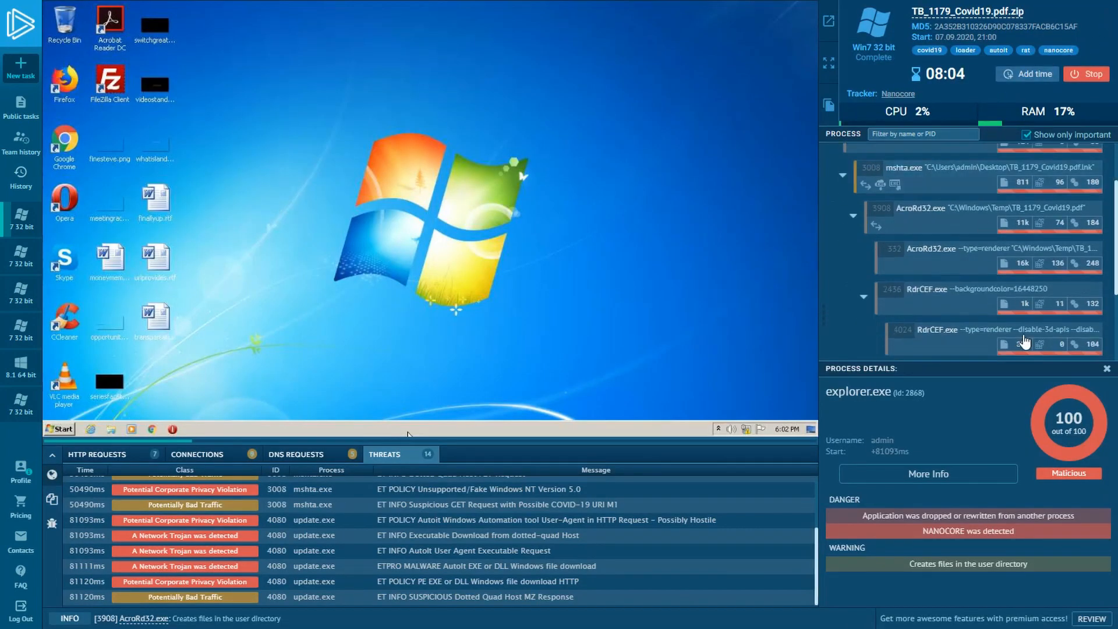
List the public submissions tagged covid19
{"action": "scroll", "scroll_direction": "up", "scroll_amount": 3}
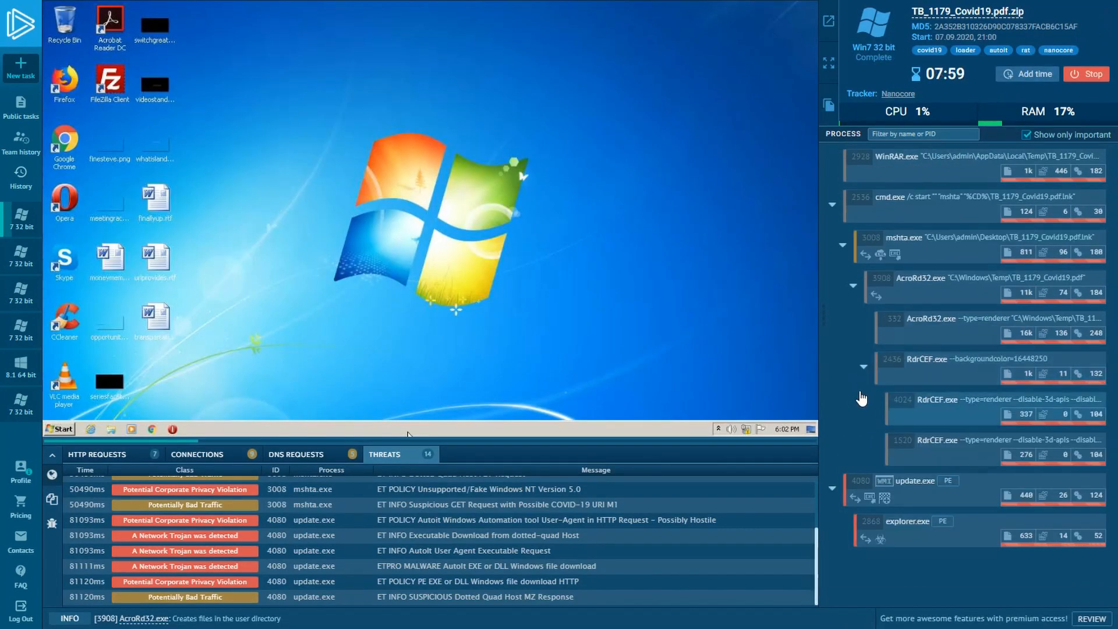
{"action": "left_click", "coordinate": [1085, 74]}
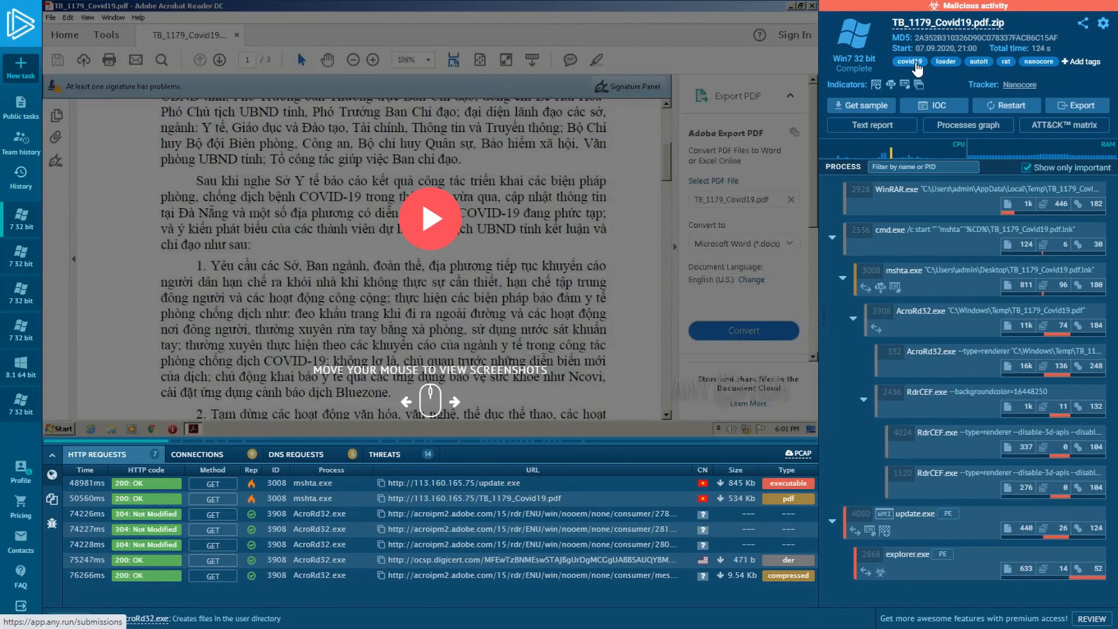
{"action": "left_click", "coordinate": [909, 62]}
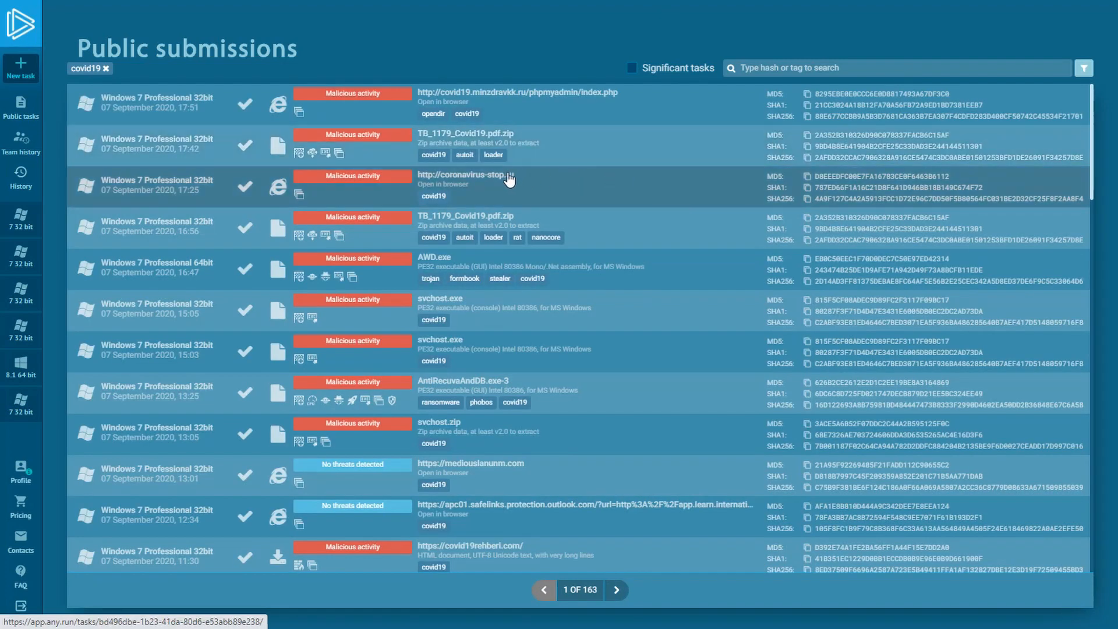
{"action": "mouse_move", "coordinate": [464, 181]}
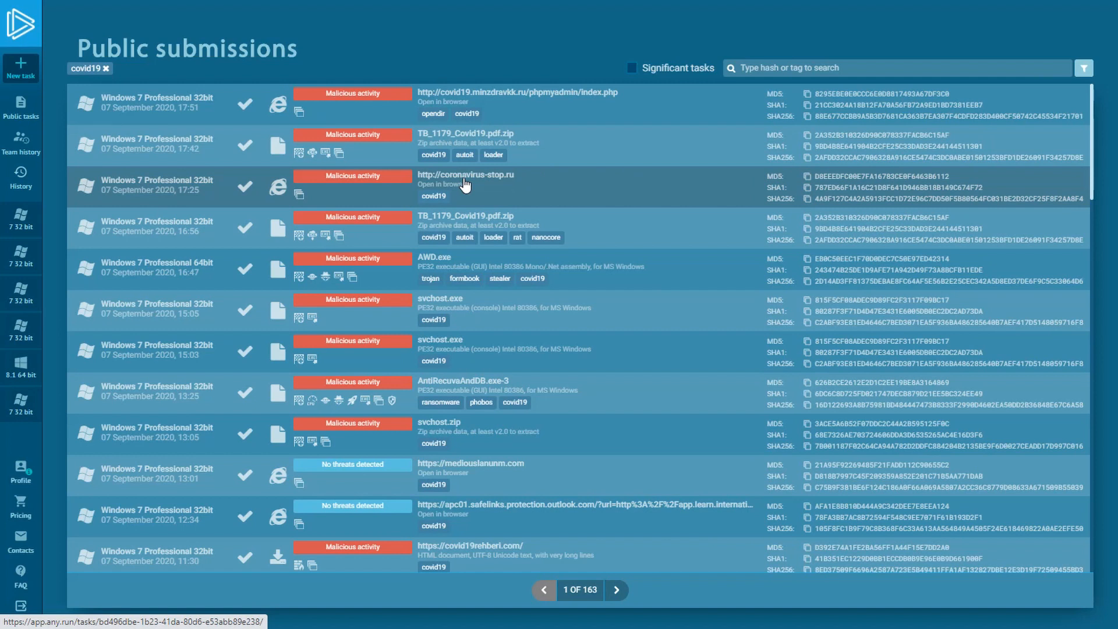
{"action": "mouse_move", "coordinate": [457, 103]}
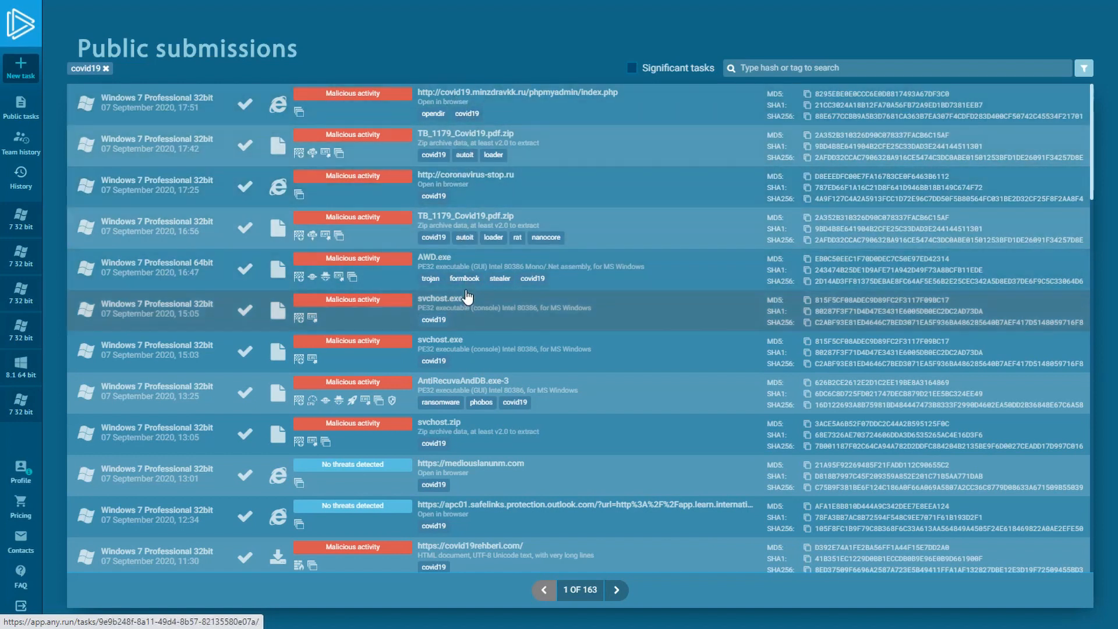
Open the covid19 svchost.exe task from 15:05 with its aicovid19.com requests
{"action": "left_click", "coordinate": [443, 298]}
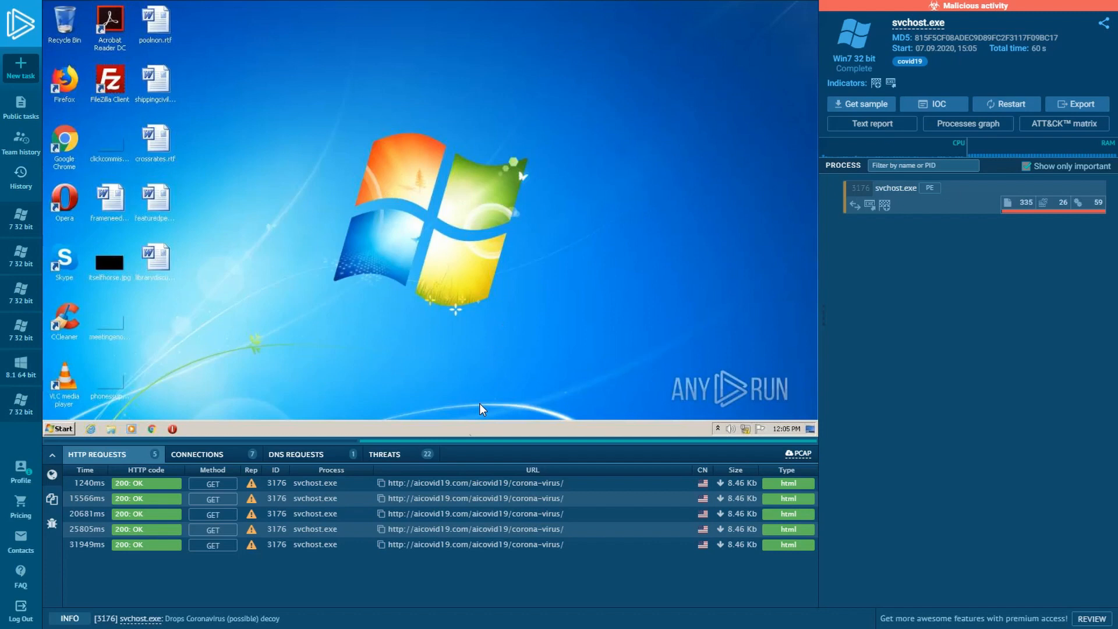
{"action": "mouse_move", "coordinate": [442, 535]}
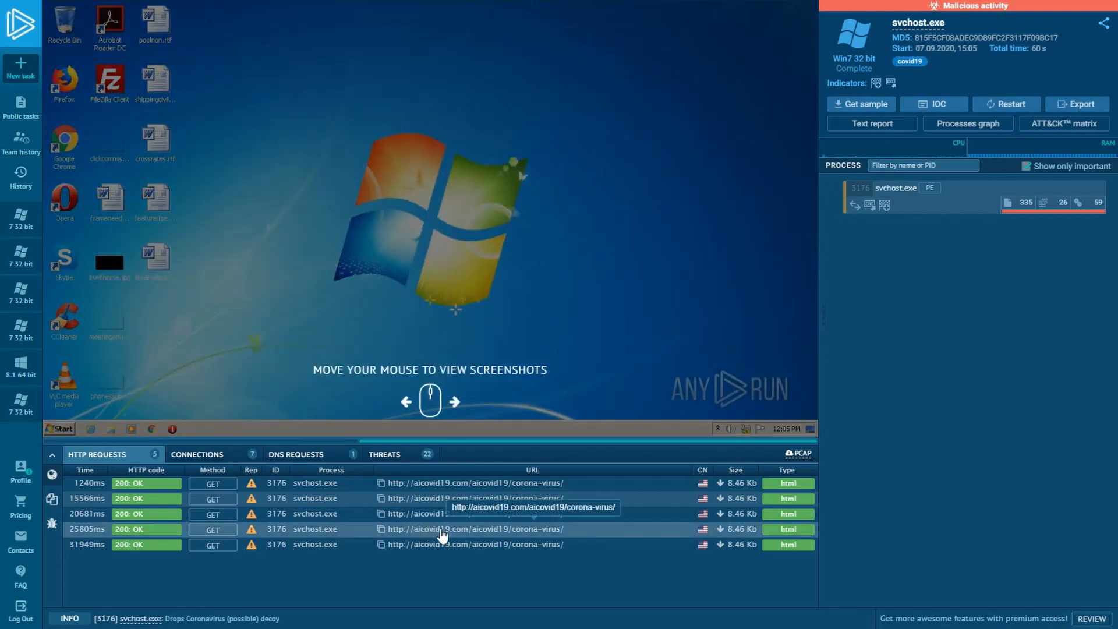
{"action": "mouse_move", "coordinate": [564, 535]}
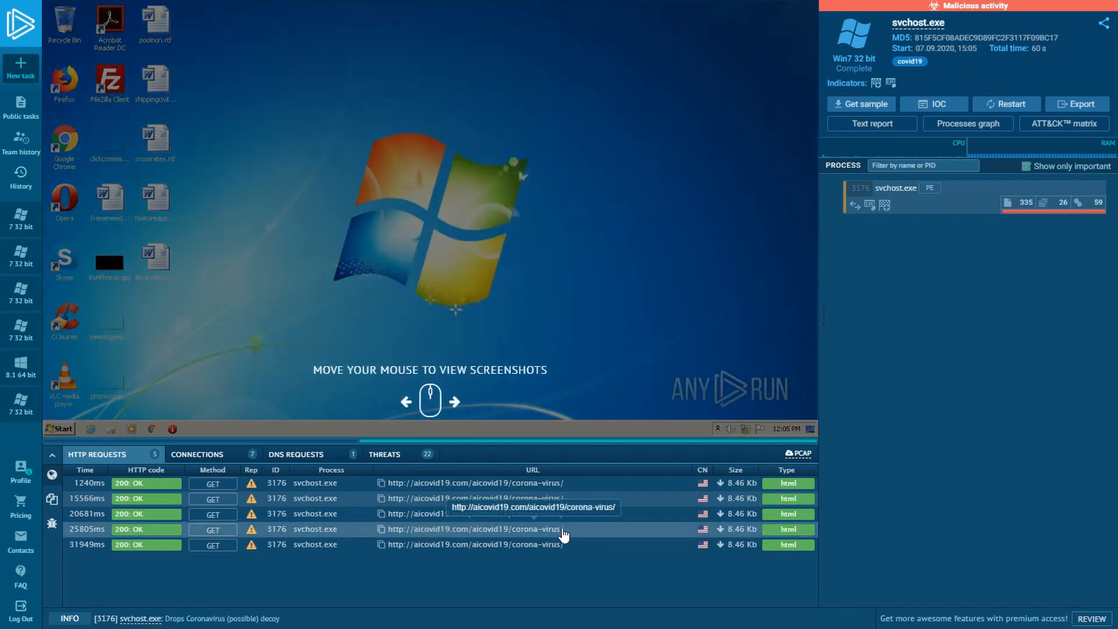
{"action": "mouse_move", "coordinate": [841, 481]}
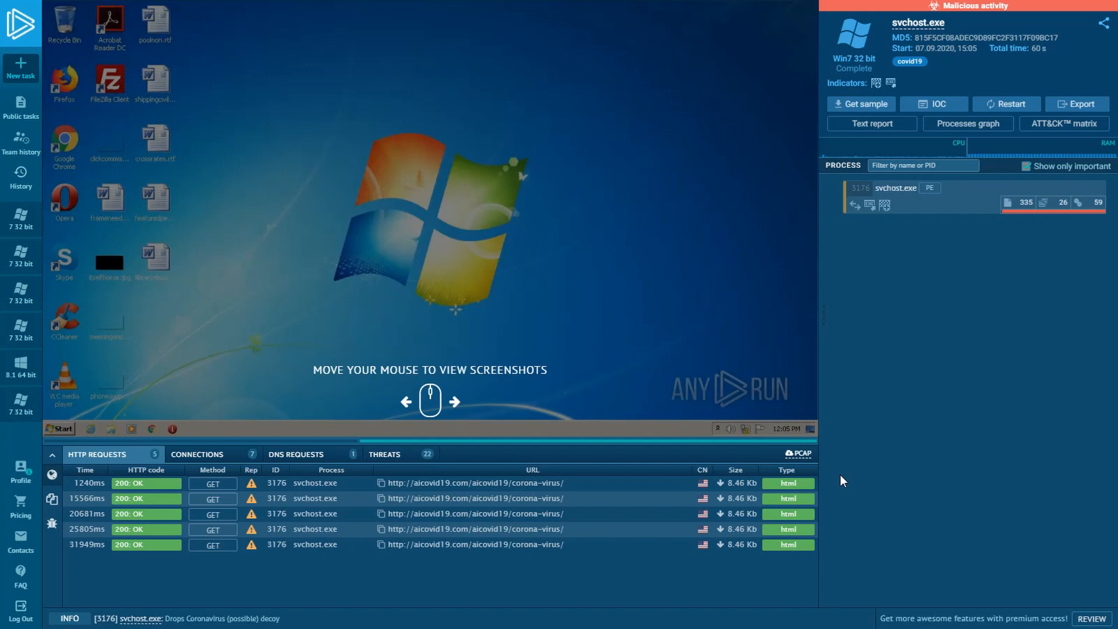
{"action": "mouse_move", "coordinate": [846, 448]}
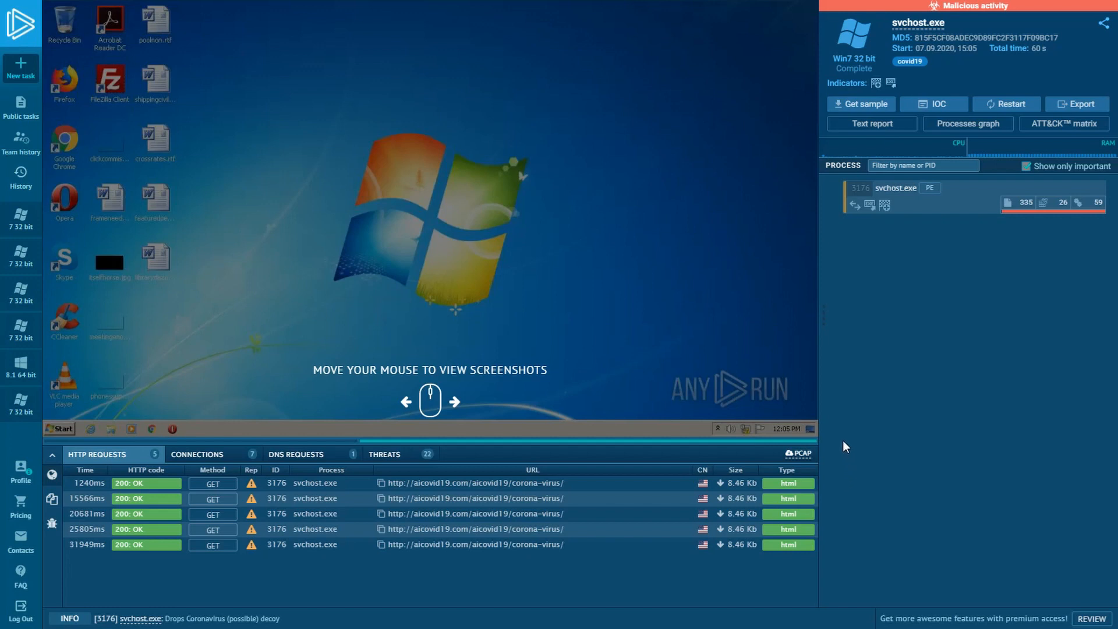
{"action": "mouse_move", "coordinate": [753, 387]}
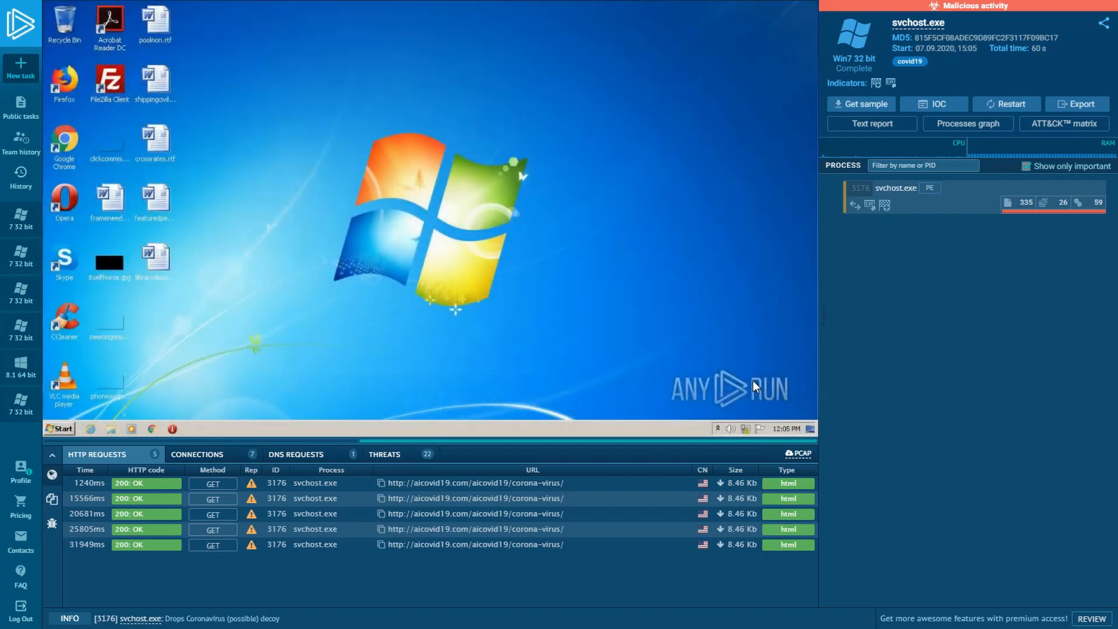
Filter public submissions by nanocore and open the onedrive.live.com task from 12:07
{"action": "left_click", "coordinate": [21, 107]}
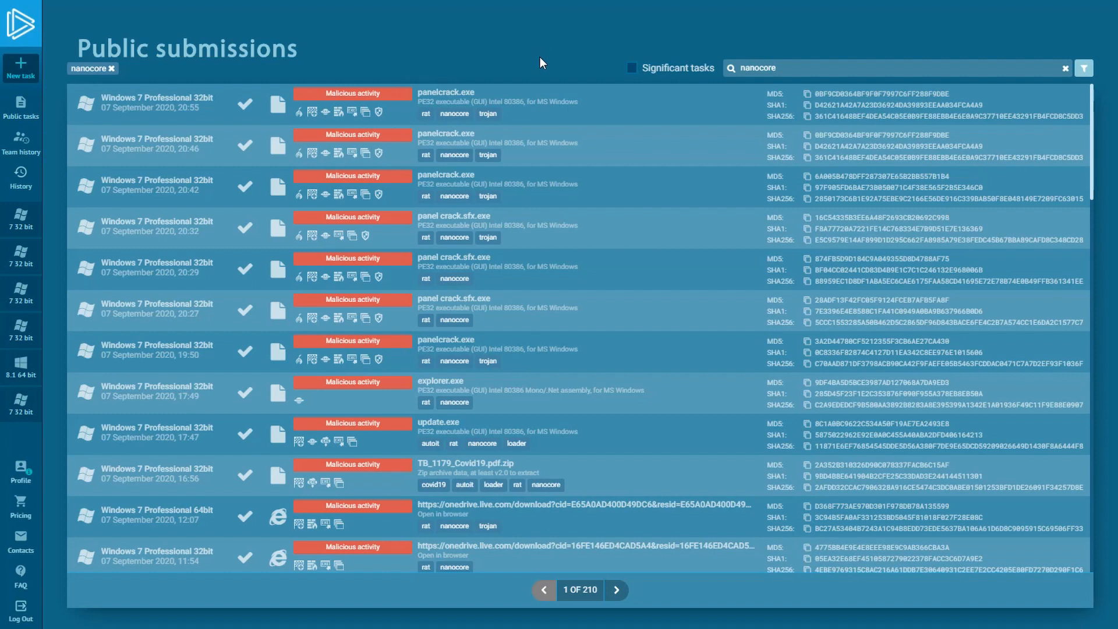
{"action": "mouse_move", "coordinate": [563, 521]}
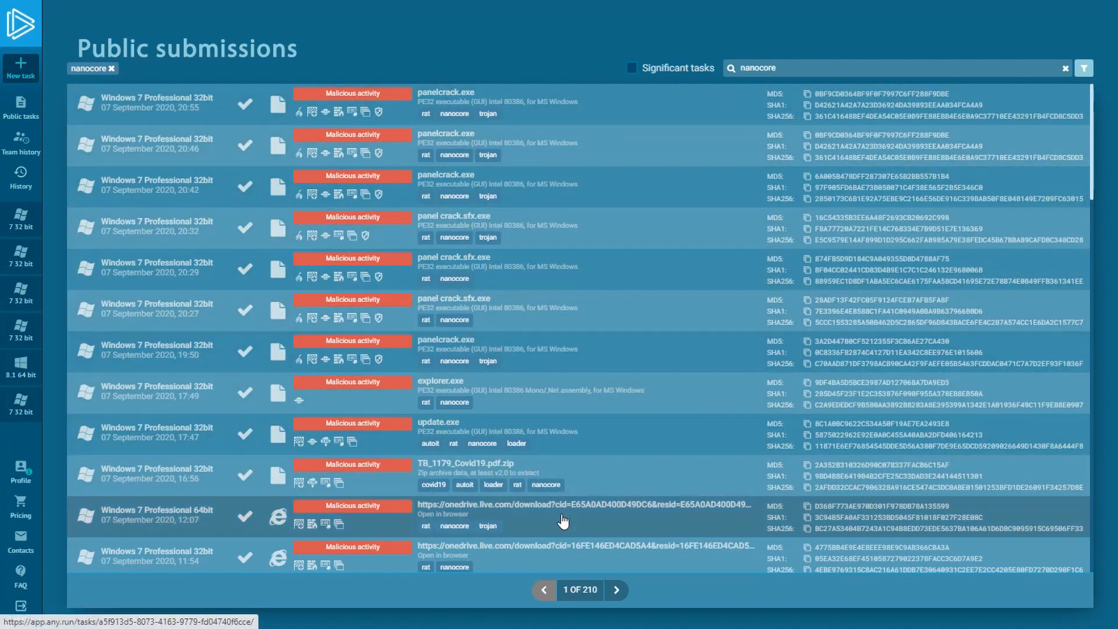
{"action": "left_click", "coordinate": [564, 517]}
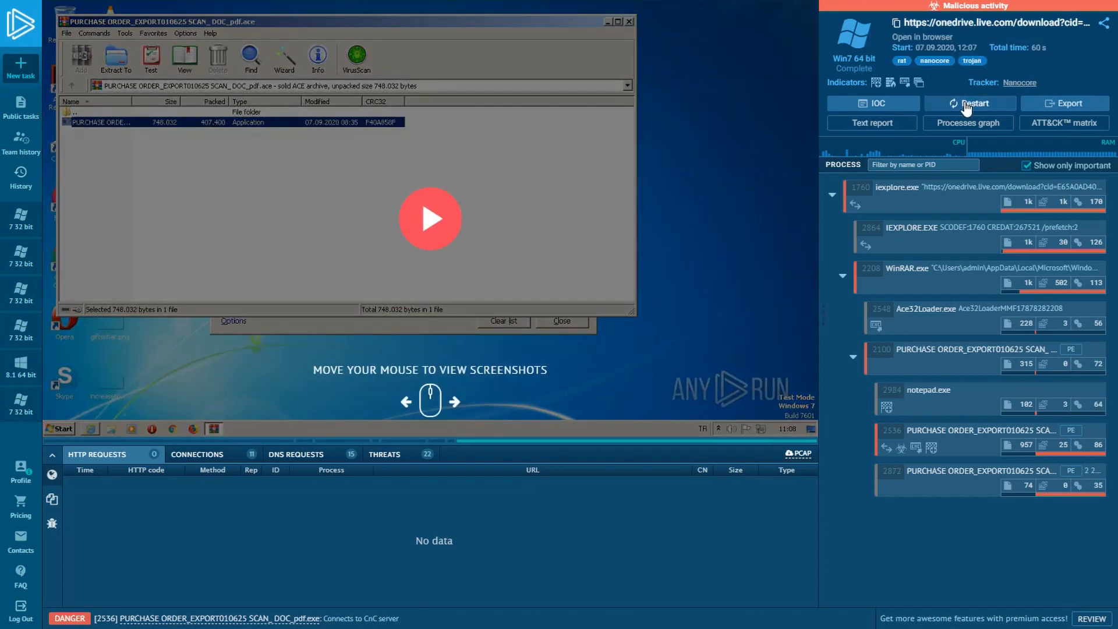
Restart the OneDrive NanoCore task in a fresh Windows 7 64-bit sandbox
{"action": "left_click", "coordinate": [970, 102]}
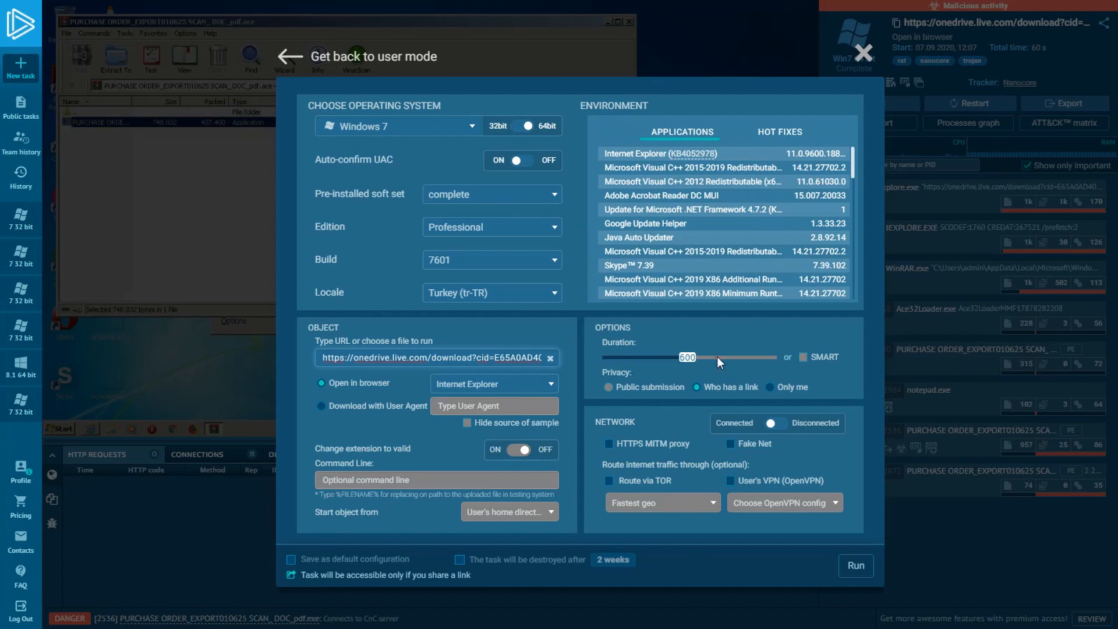
{"action": "mouse_move", "coordinate": [854, 587]}
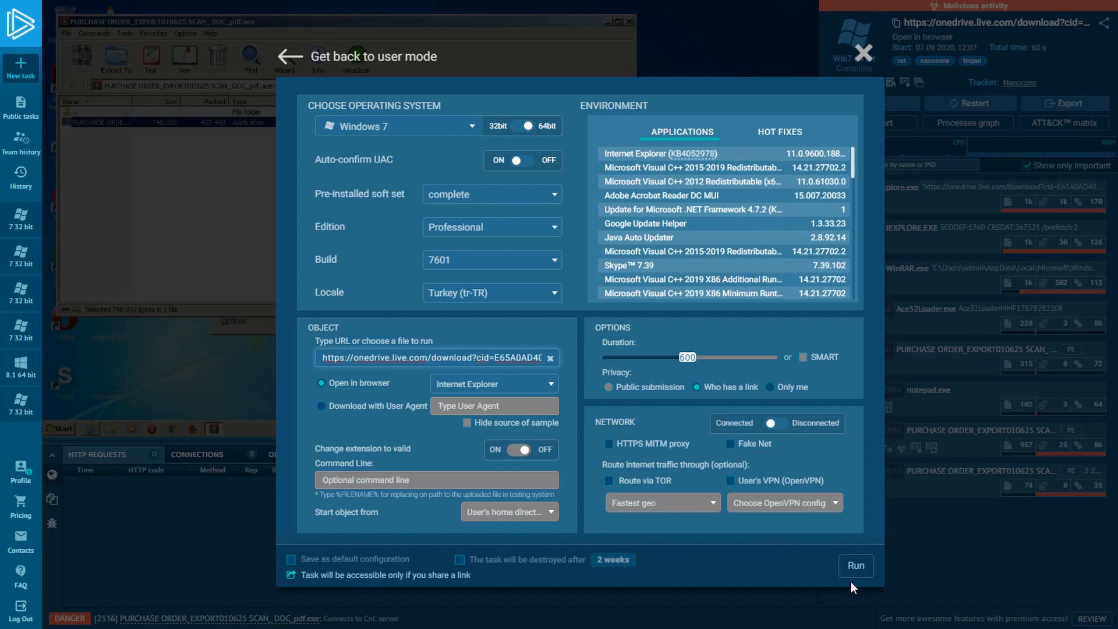
{"action": "left_click", "coordinate": [855, 566]}
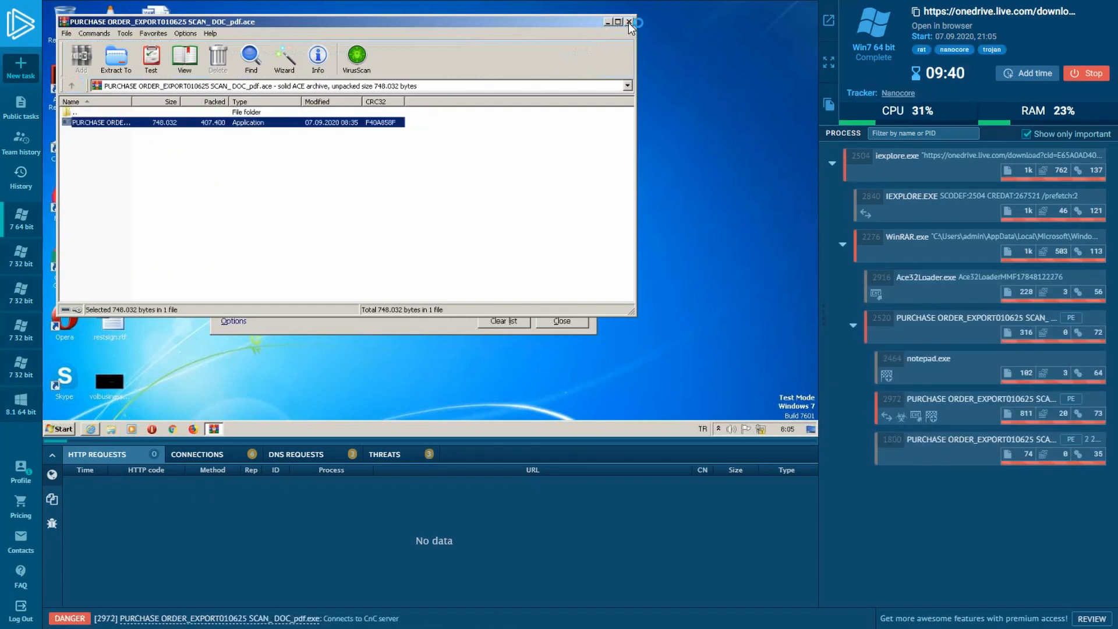
Close the WinRAR and View Downloads windows and show the PURCHASE ORDER process details
{"action": "left_click", "coordinate": [628, 21]}
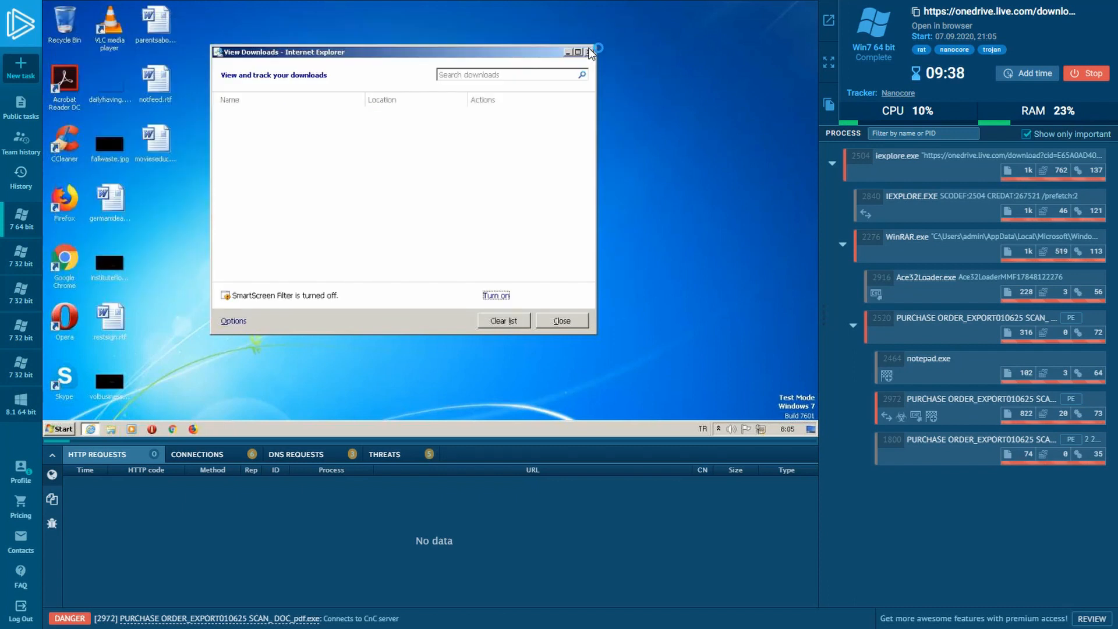
{"action": "left_click", "coordinate": [590, 51]}
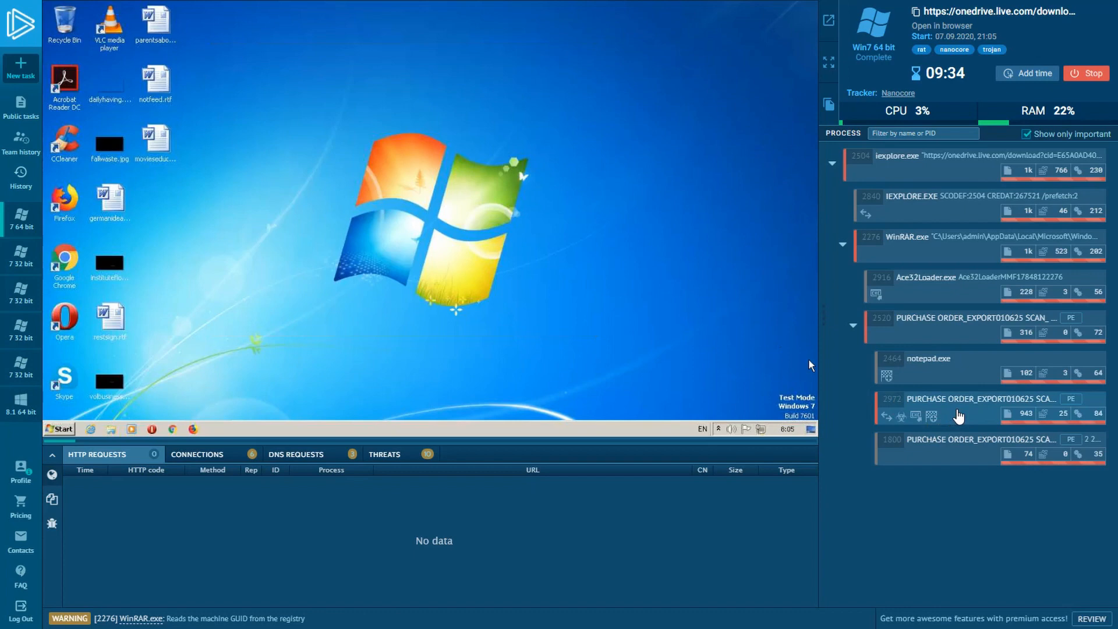
{"action": "left_click", "coordinate": [959, 408]}
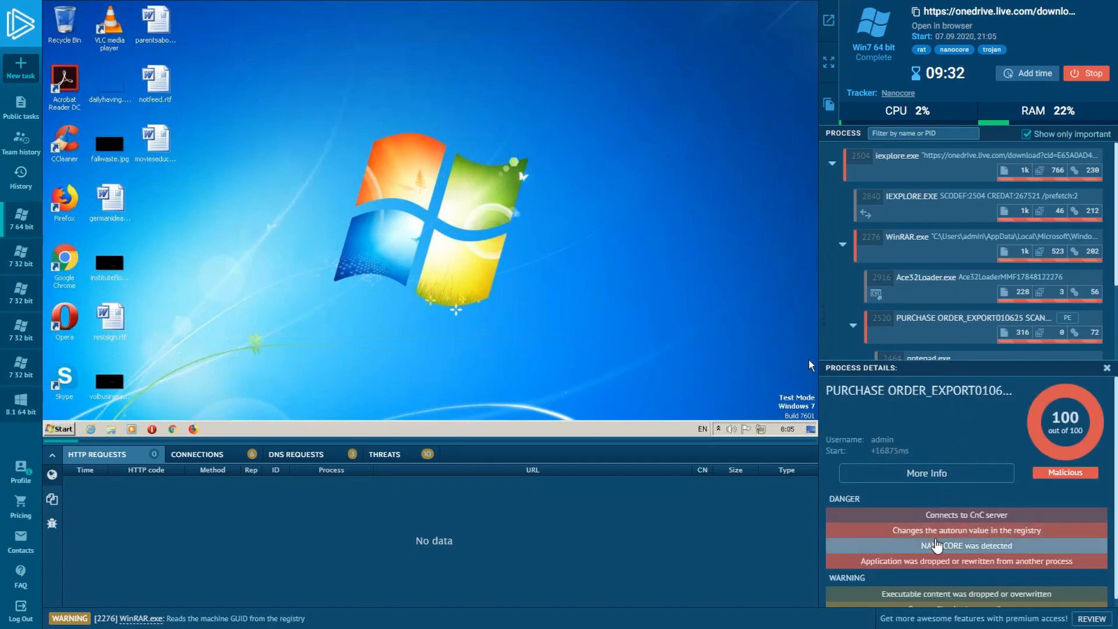
Review the NANOCORE detection's behaviour records, stepping to the next record, then dismiss them
{"action": "left_click", "coordinate": [967, 545]}
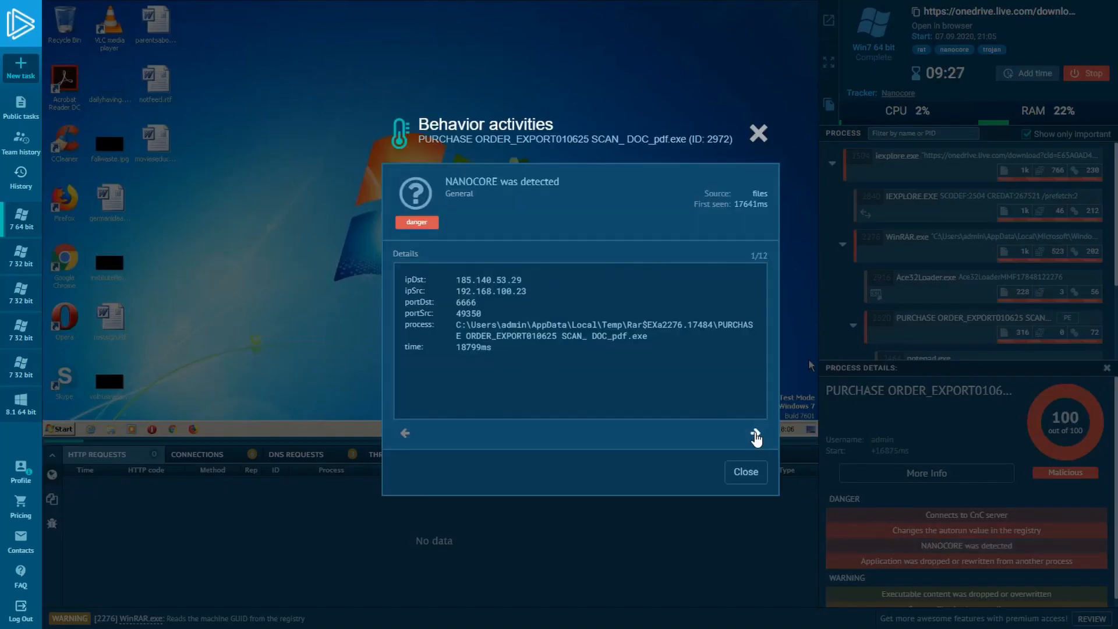
{"action": "left_click", "coordinate": [755, 435]}
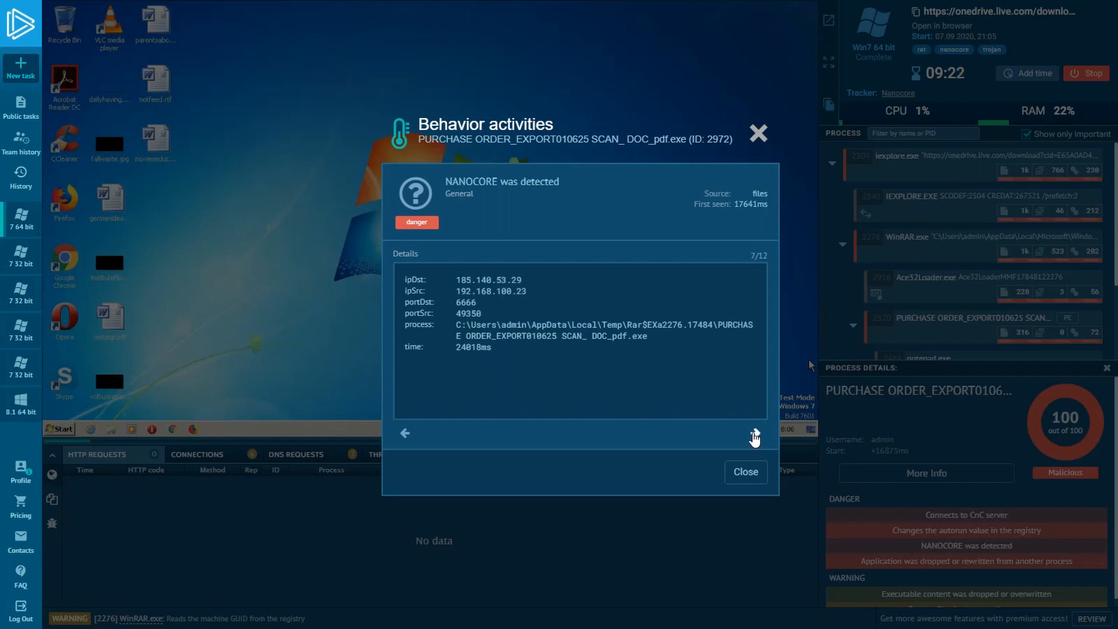
{"action": "left_click", "coordinate": [745, 472]}
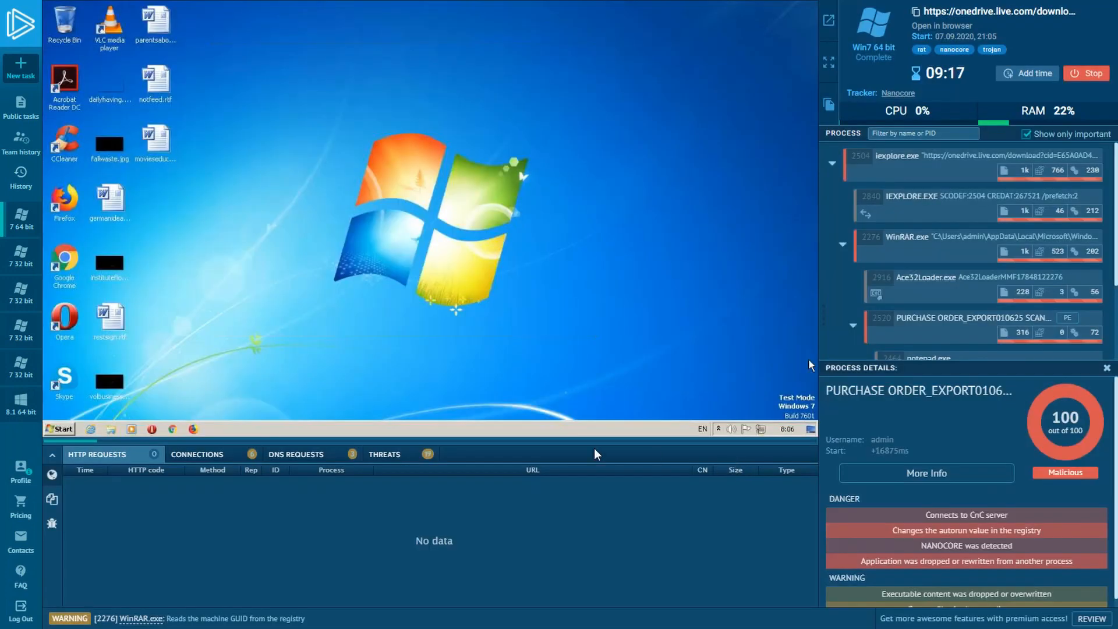
View the Threats list, close Process Details, and show the Files Modification log with IEXPLORE.EXE saving the archive
{"action": "left_click", "coordinate": [384, 455]}
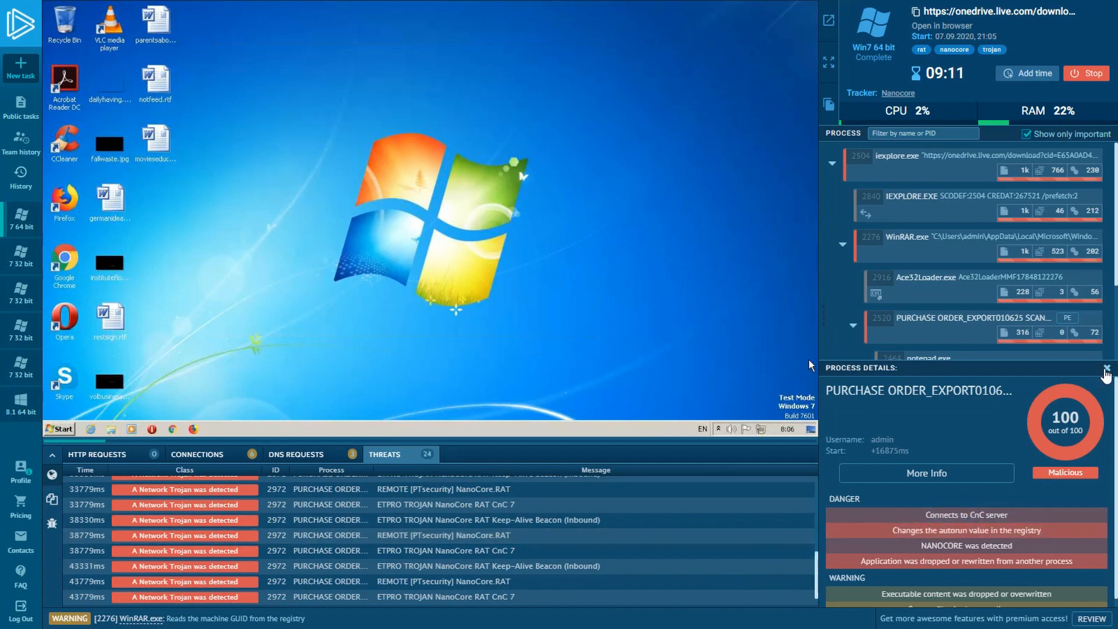
{"action": "left_click", "coordinate": [1108, 369]}
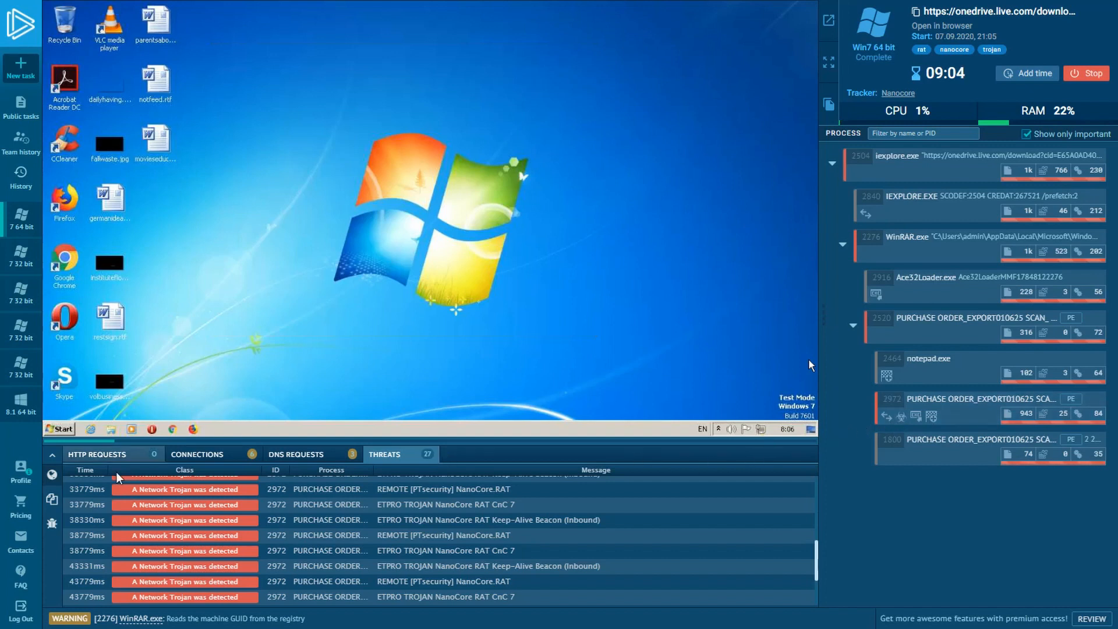
{"action": "left_click", "coordinate": [105, 454]}
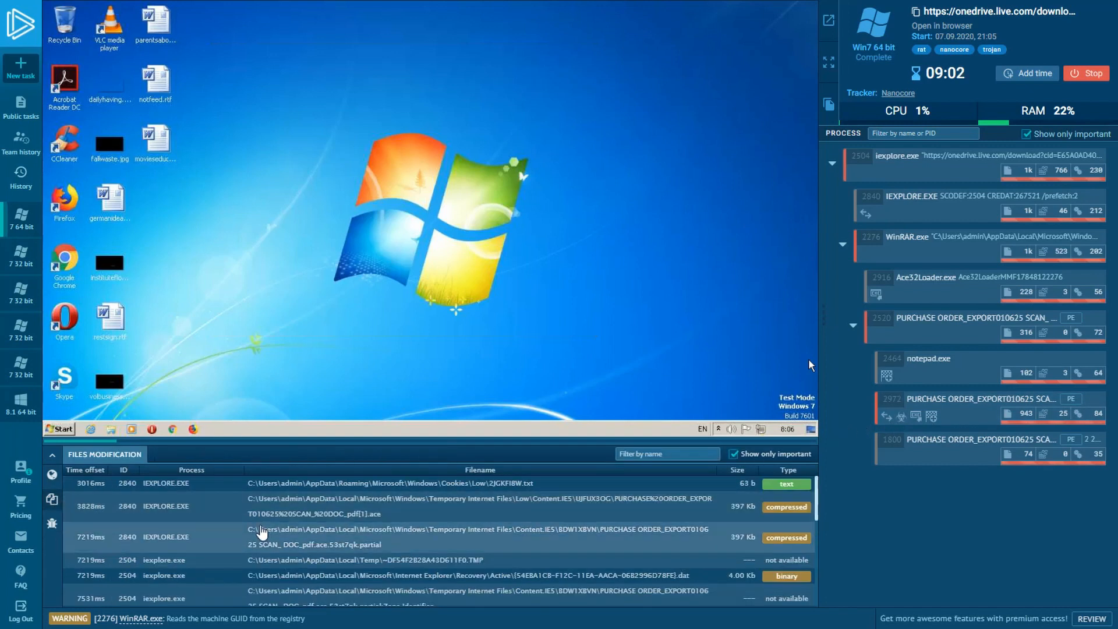
{"action": "scroll", "scroll_direction": "down", "scroll_amount": 3}
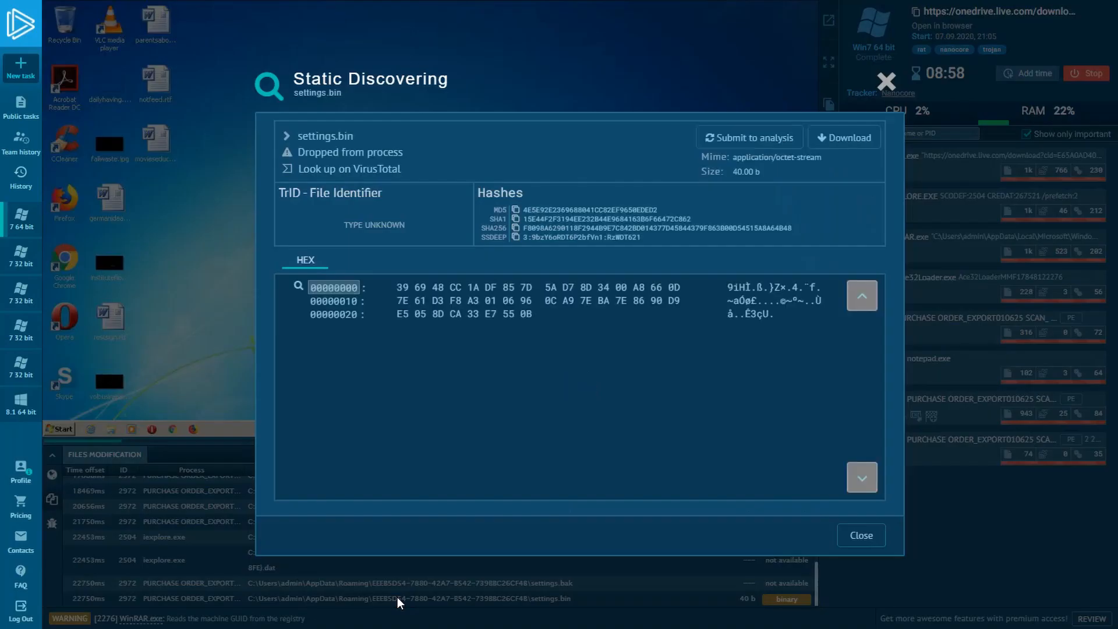
{"action": "mouse_move", "coordinate": [901, 83]}
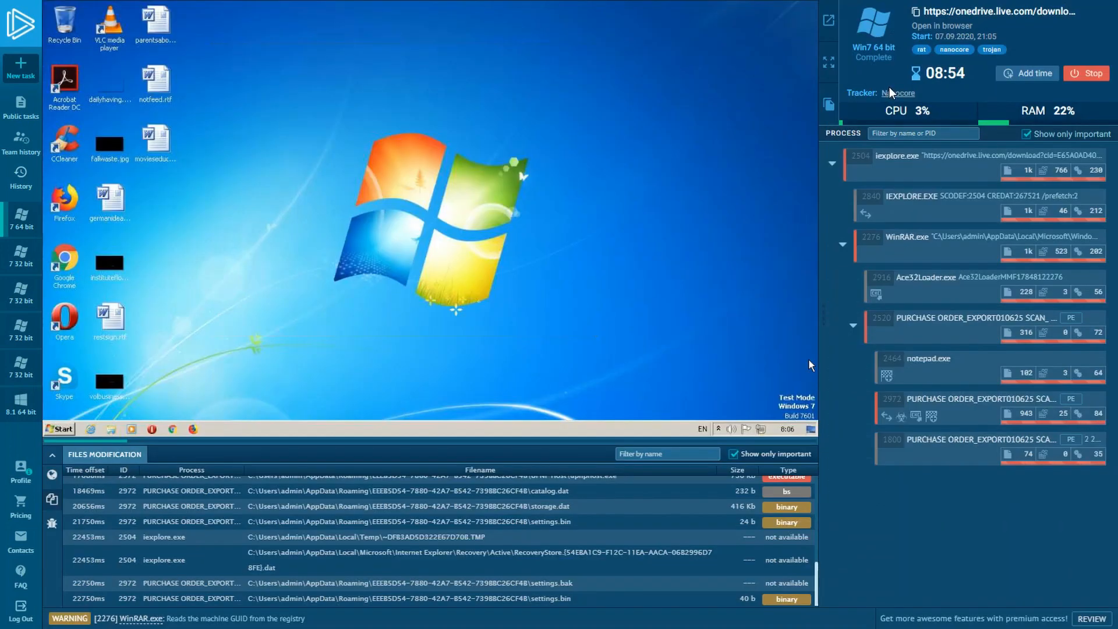
{"action": "mouse_move", "coordinate": [897, 93]}
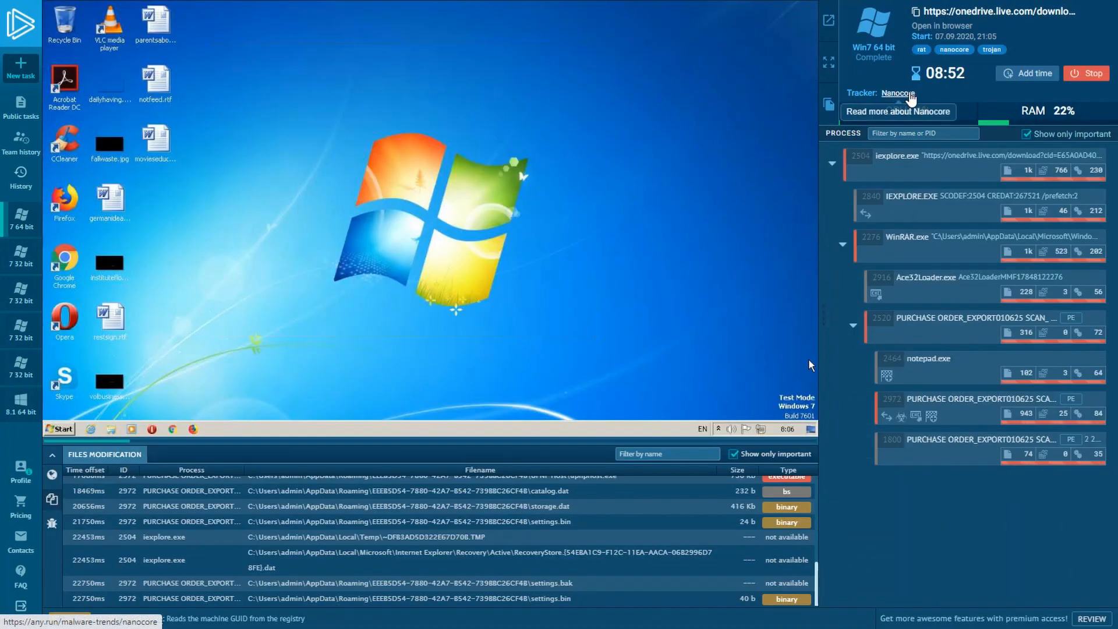
Review the Nanocore tracker's description, IOC lists of IPs, hashes and domains, and conclusion
{"action": "left_click", "coordinate": [897, 93]}
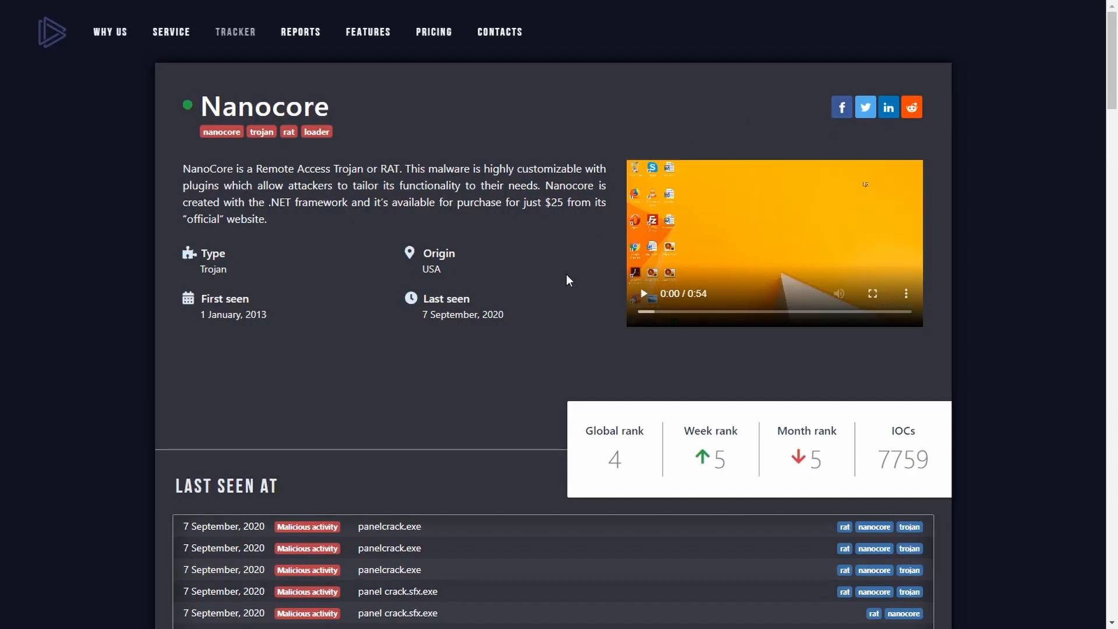
{"action": "scroll", "scroll_direction": "down", "scroll_amount": 3}
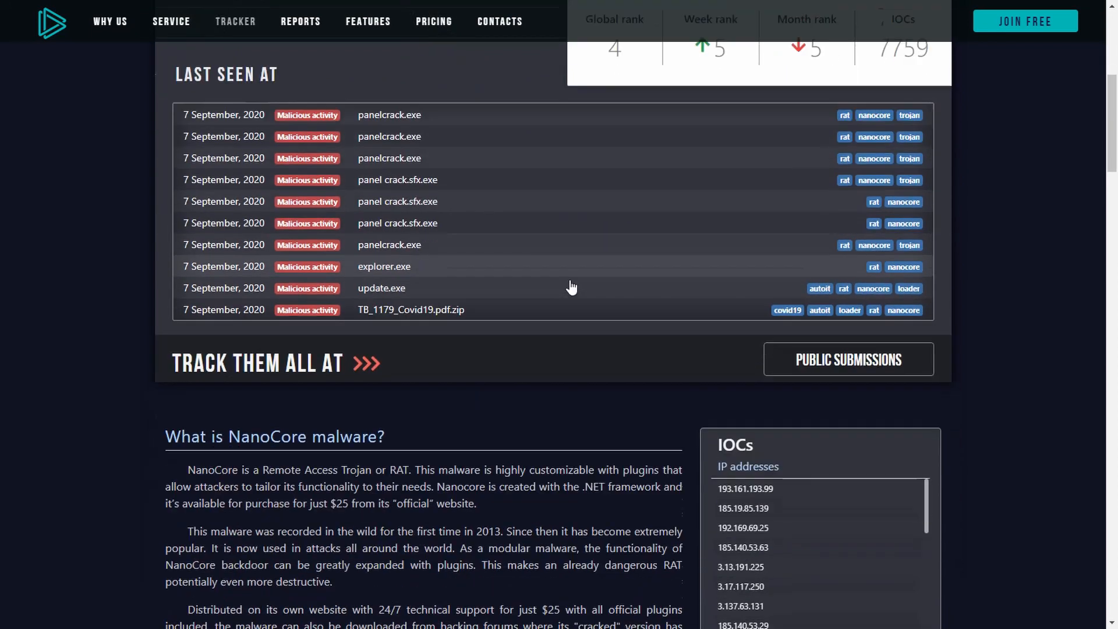
{"action": "scroll", "scroll_direction": "down", "scroll_amount": 3}
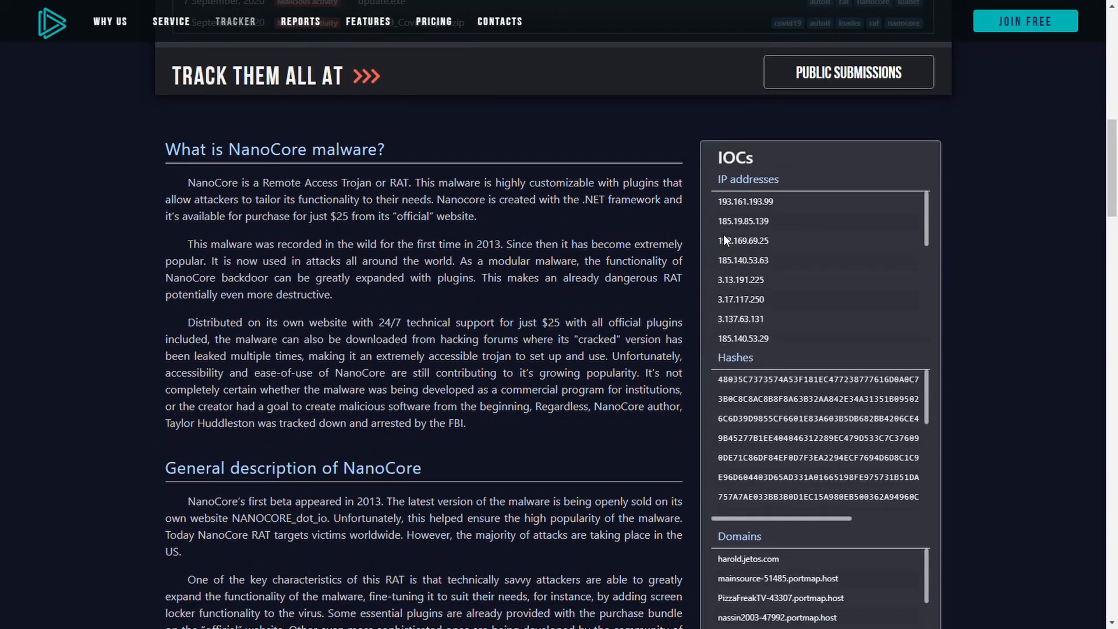
{"action": "scroll", "scroll_direction": "up", "scroll_amount": 3}
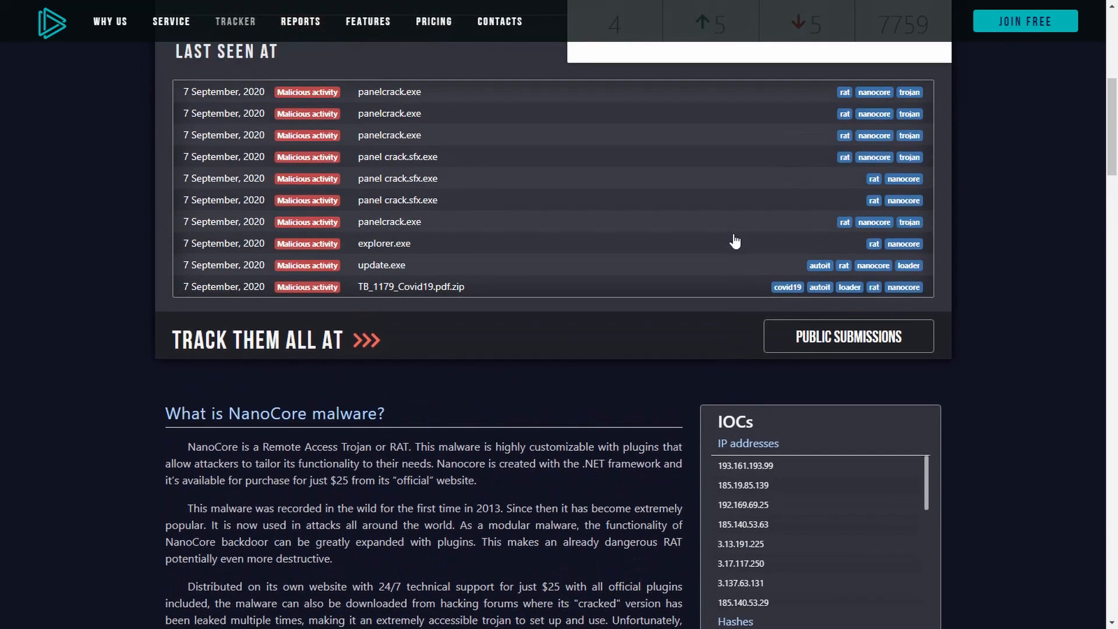
{"action": "scroll", "scroll_direction": "down", "scroll_amount": 3}
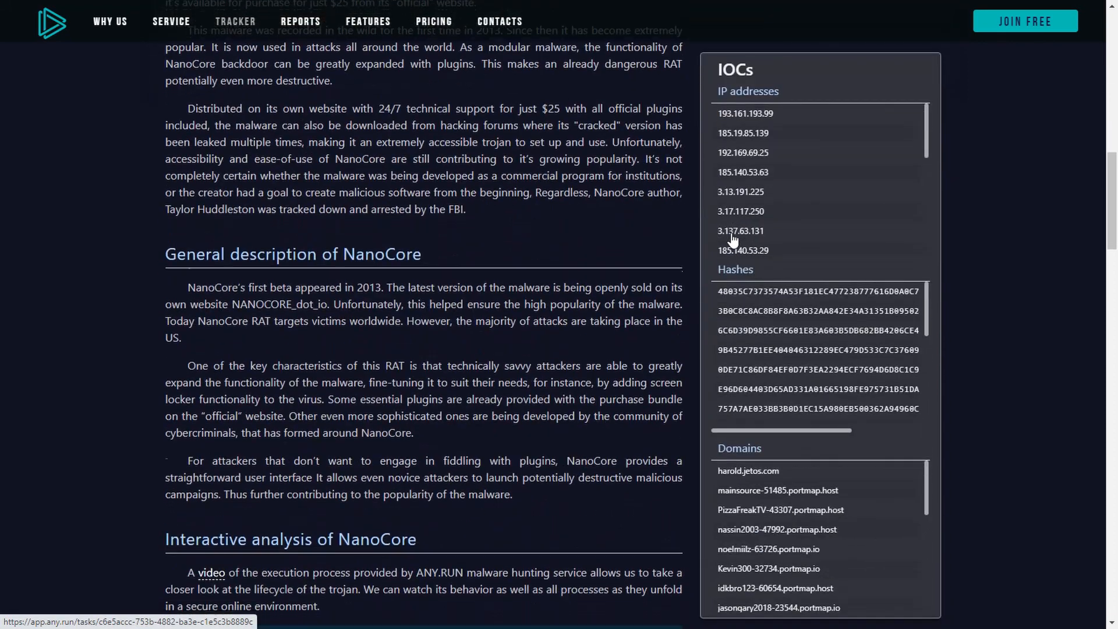
{"action": "scroll", "scroll_direction": "down", "scroll_amount": 3}
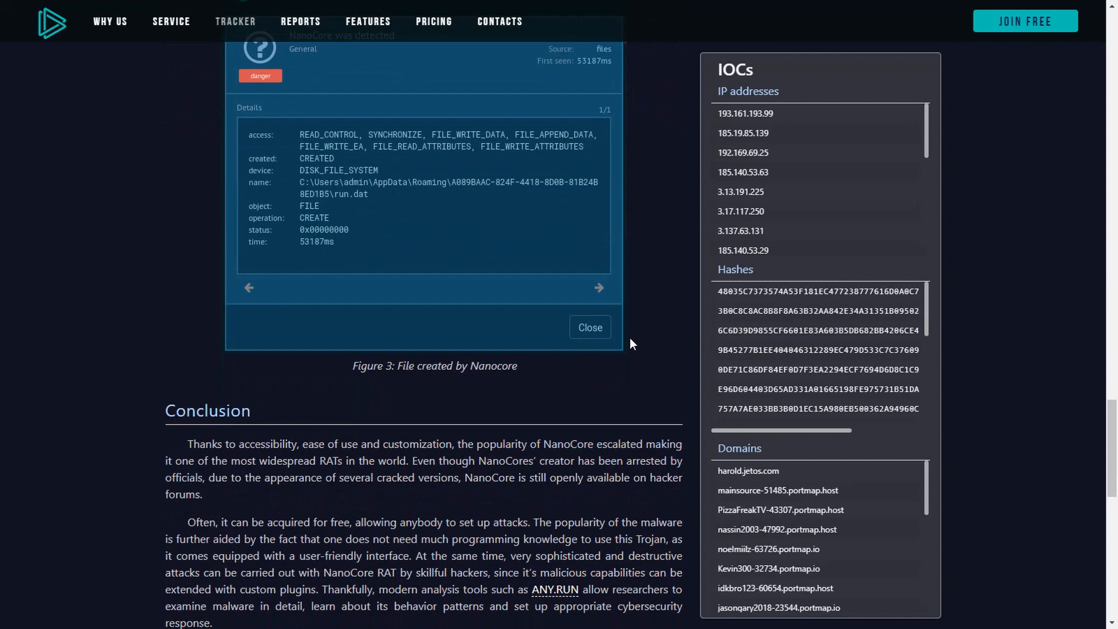
{"action": "scroll", "scroll_direction": "down", "scroll_amount": 3}
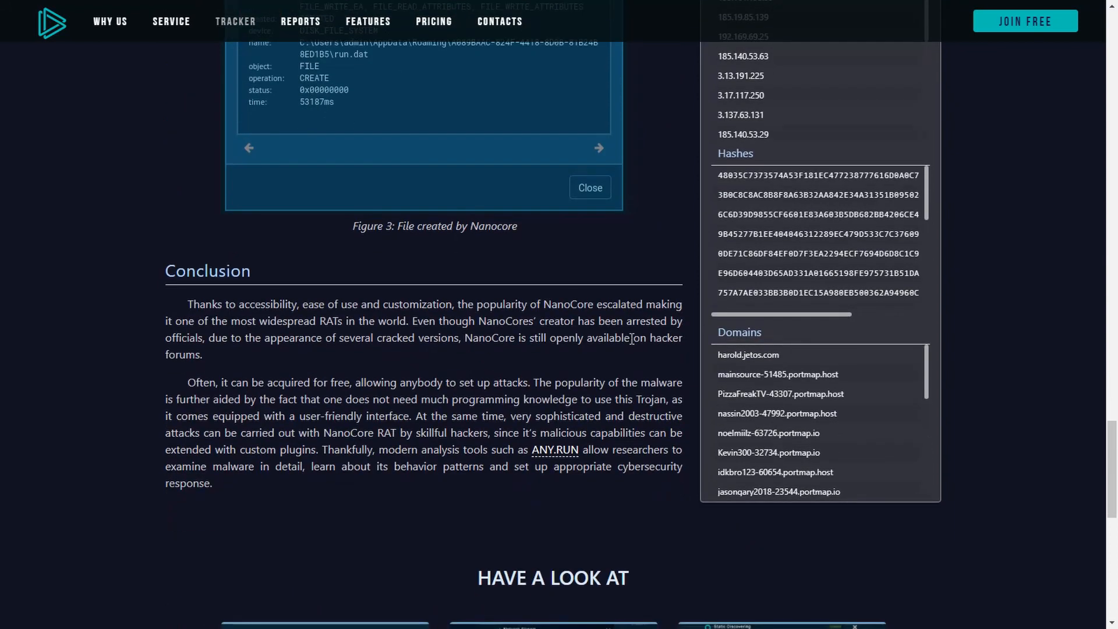